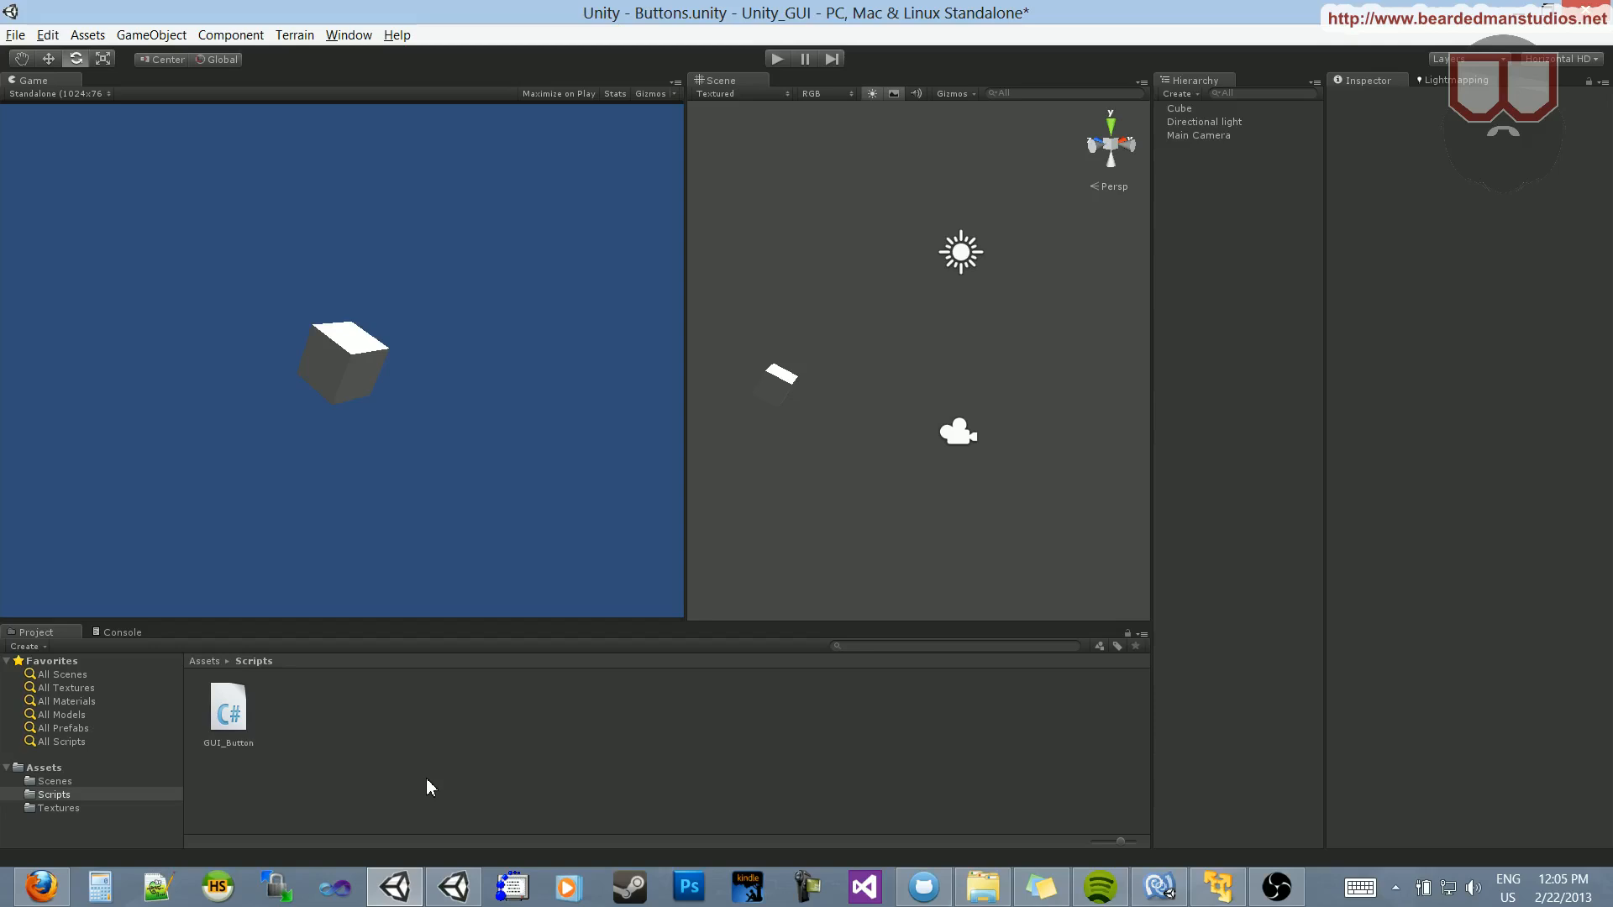
pyautogui.moveTo(458, 782)
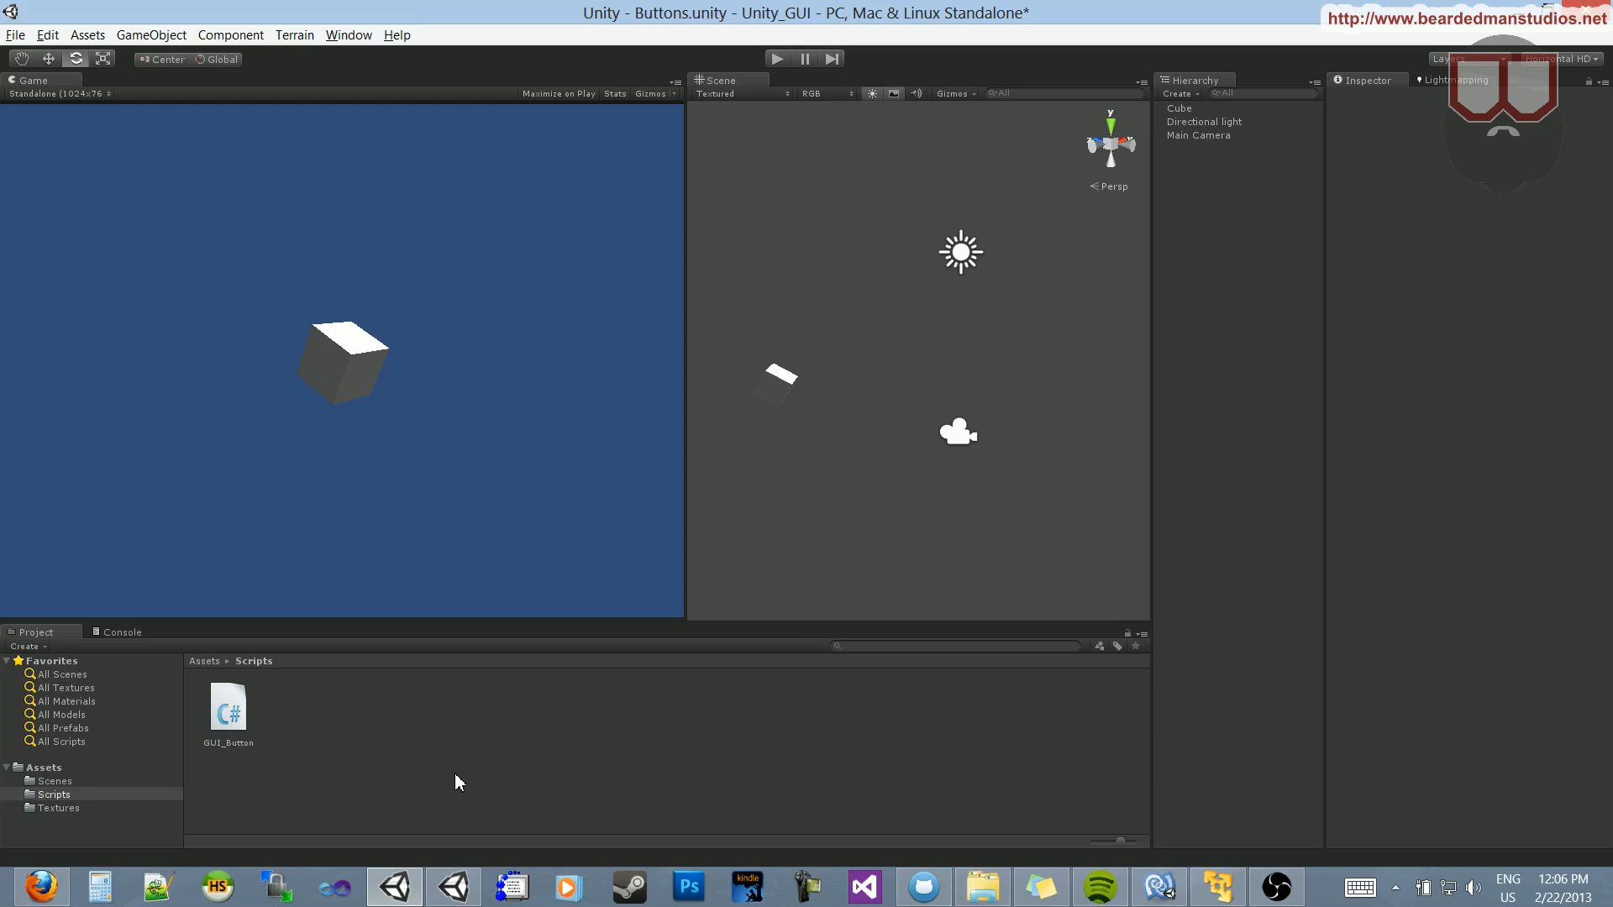
pyautogui.moveTo(185, 56)
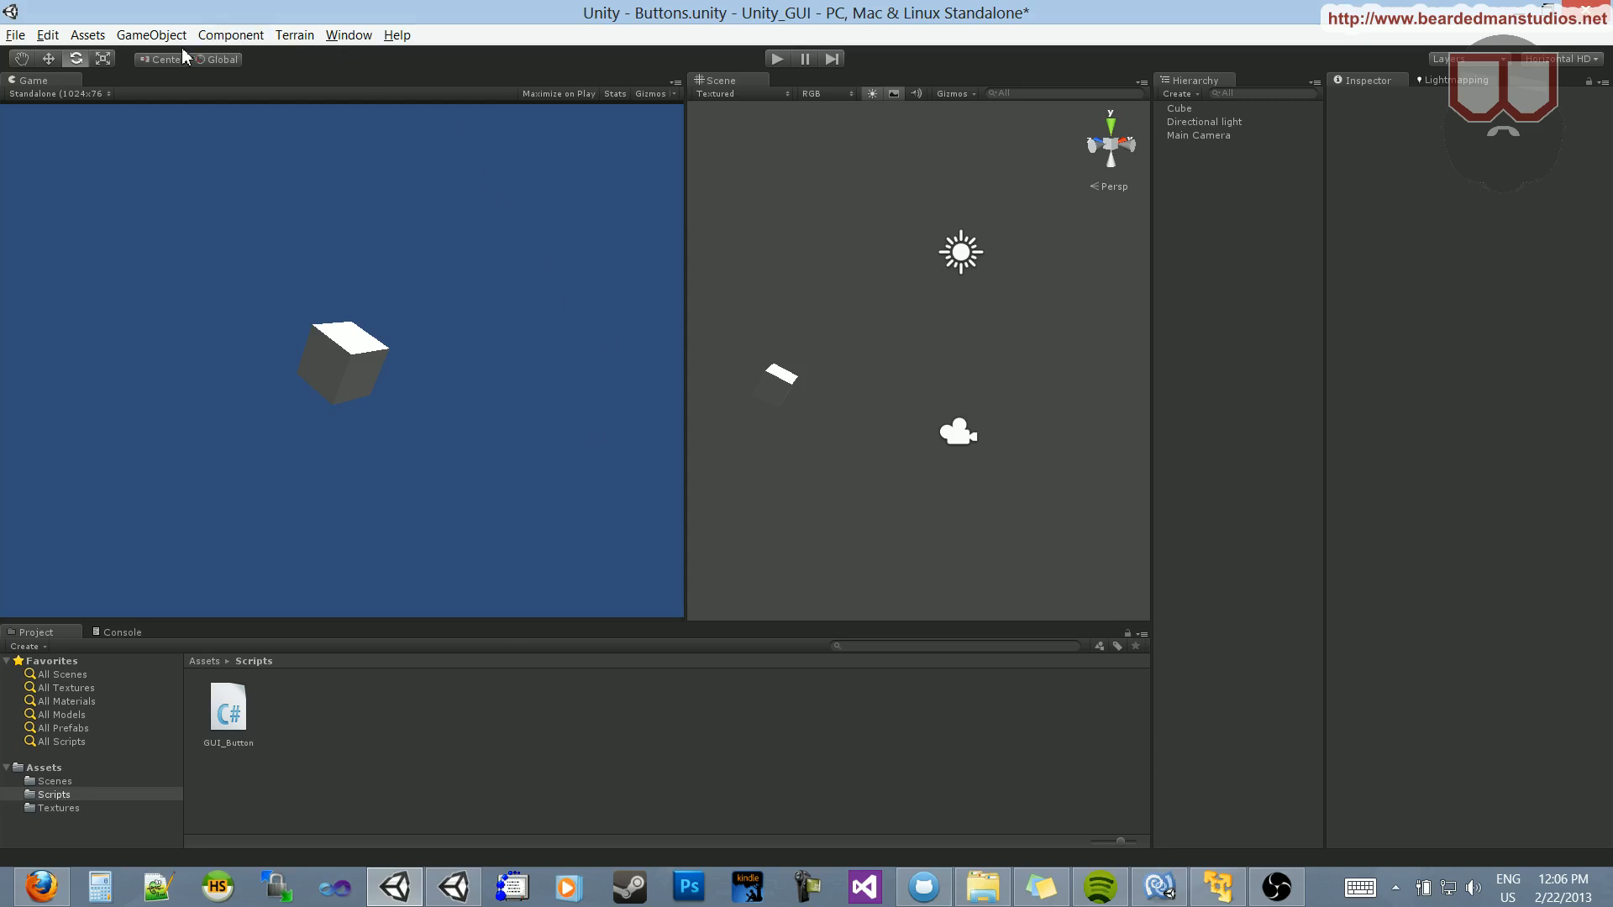
# - Add a GUI Text object to the scene from GameObject > Create Other
pyautogui.click(150, 34)
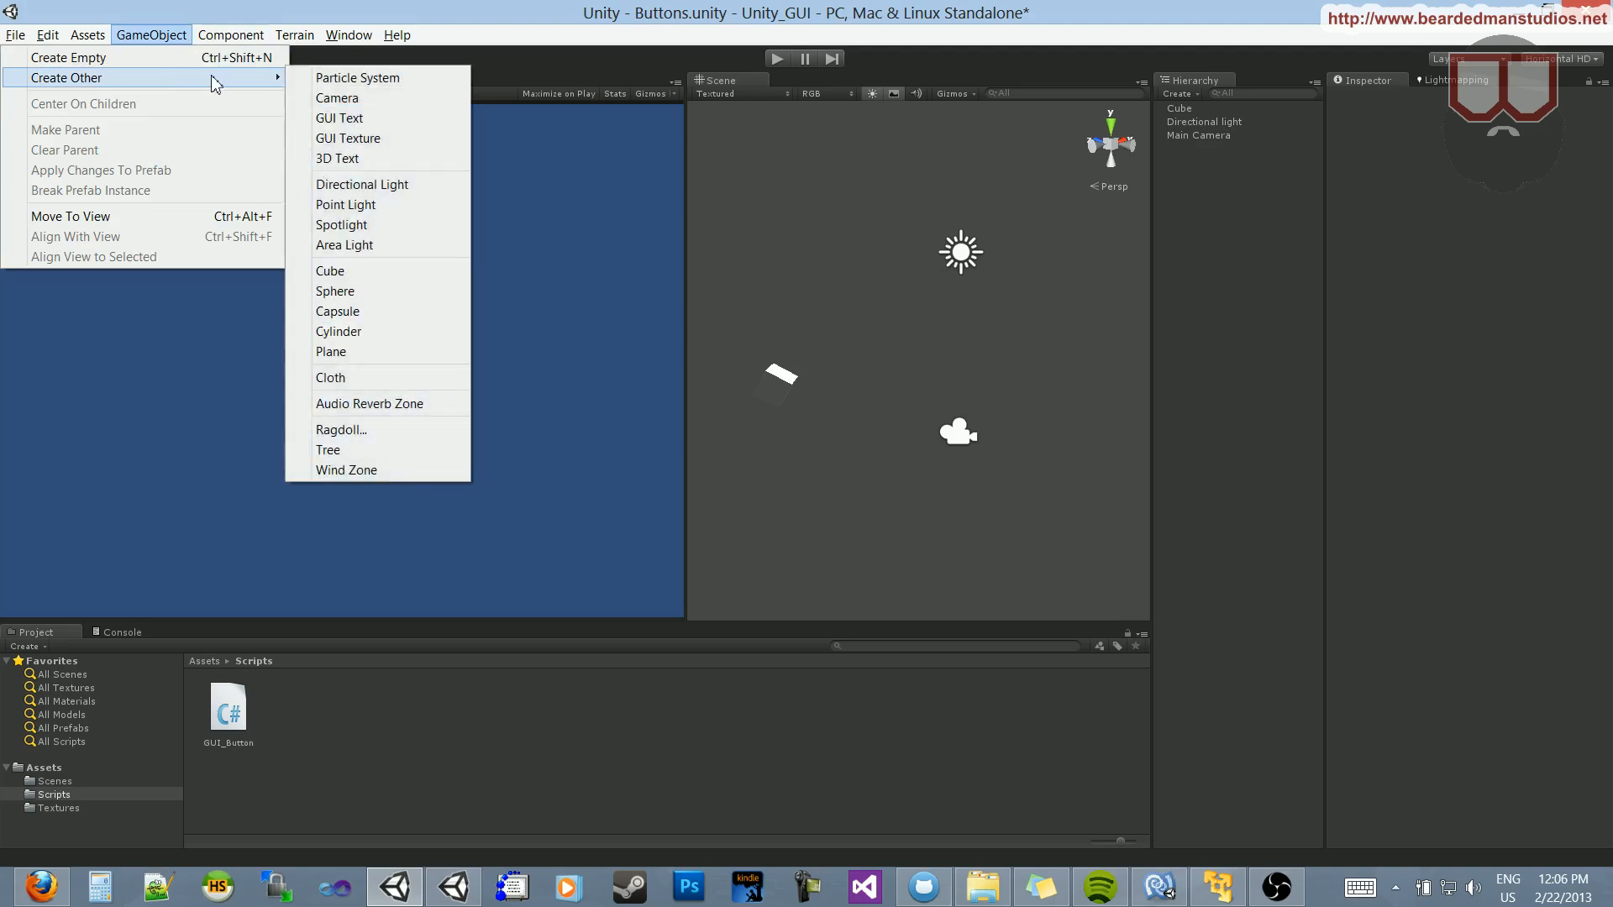
pyautogui.moveTo(359, 118)
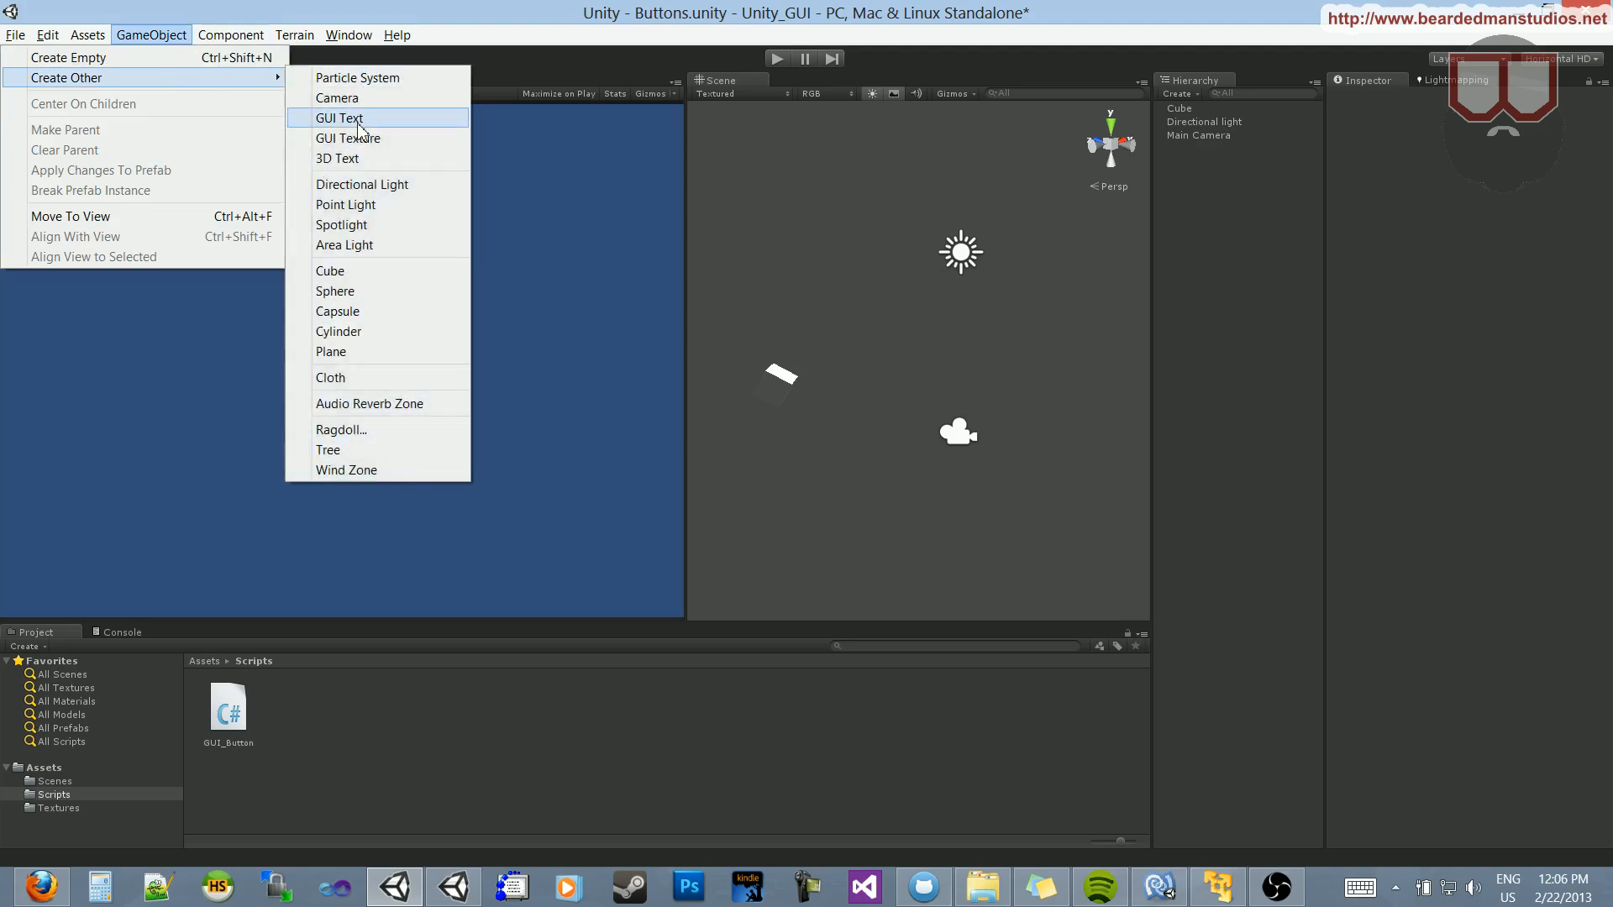
pyautogui.click(339, 117)
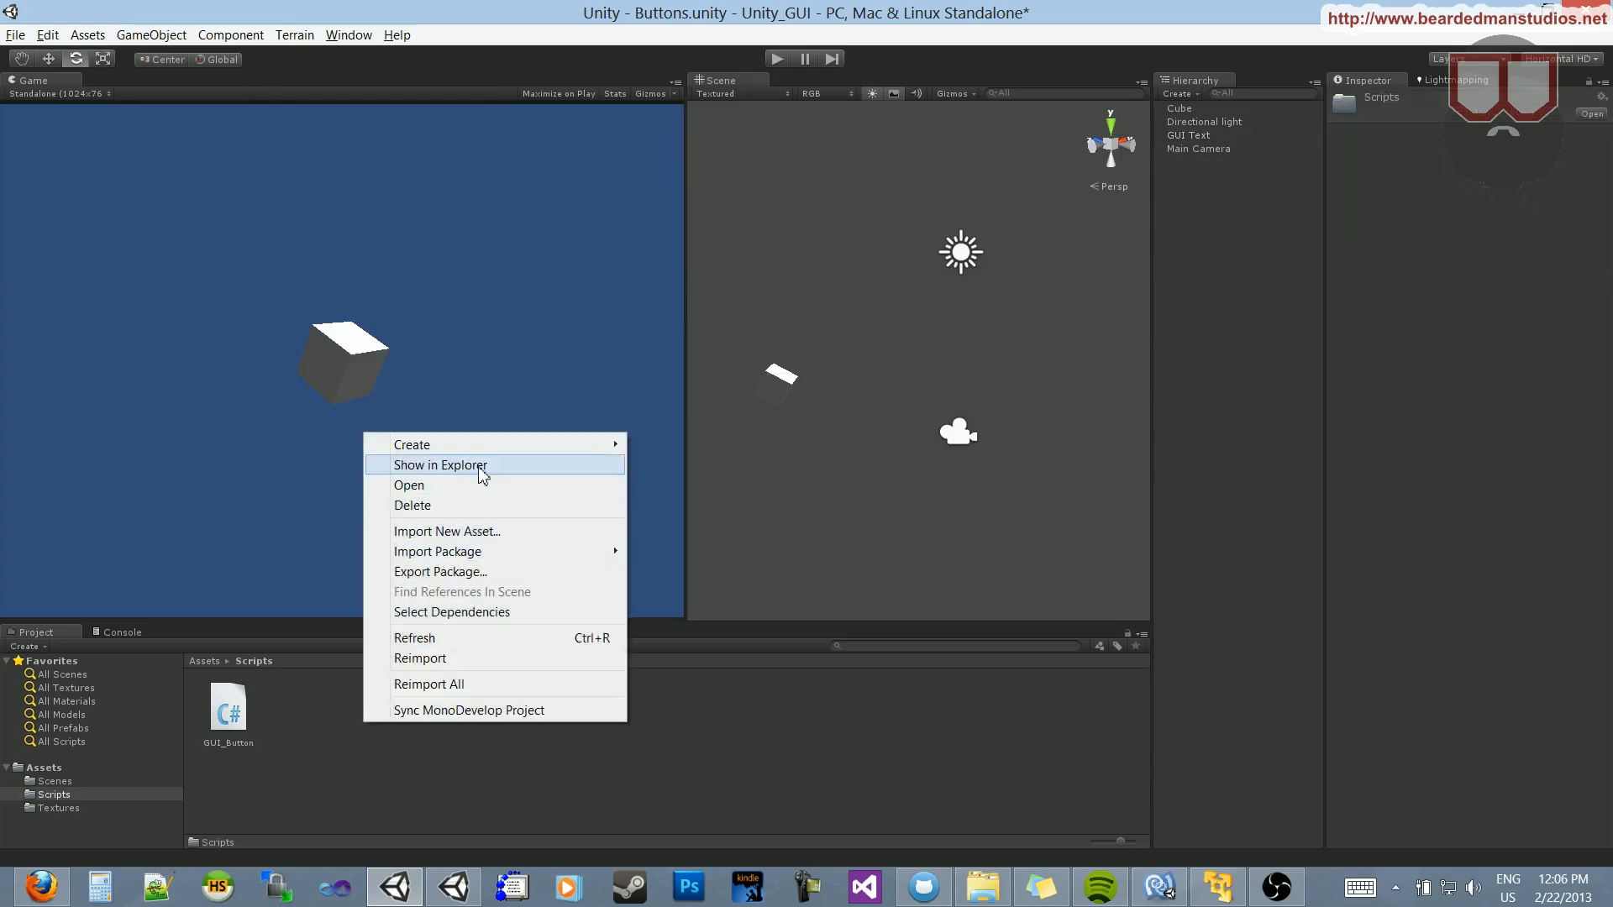
# - Create a C# script named GUI_Label in the Scripts folder and open it in MonoDevelop
pyautogui.click(411, 444)
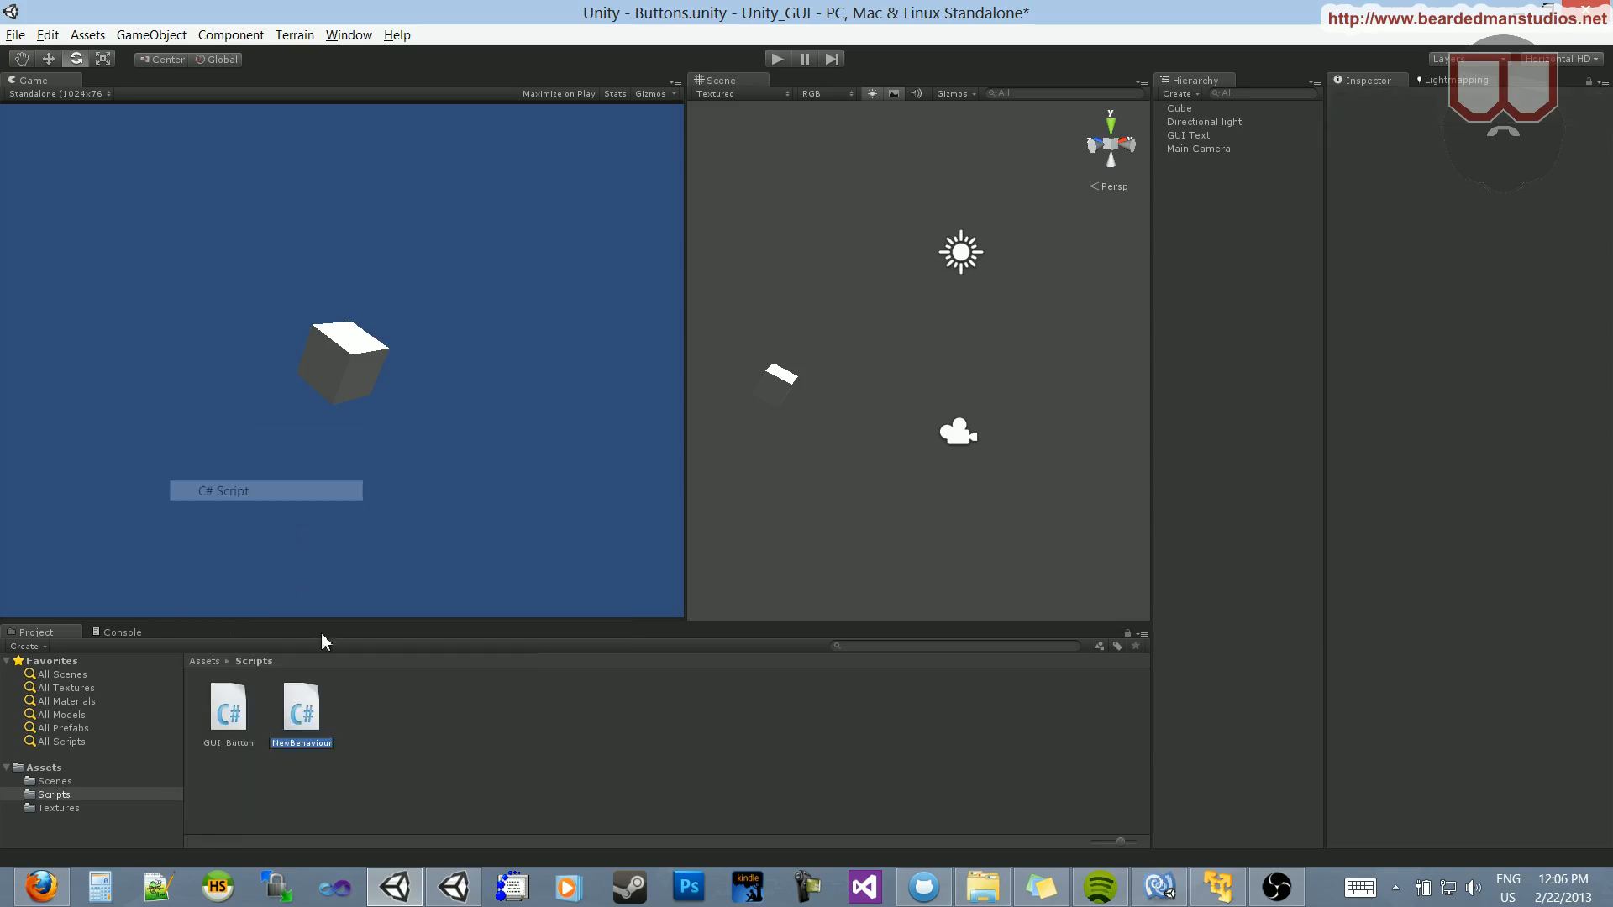
pyautogui.write('GUI_La')
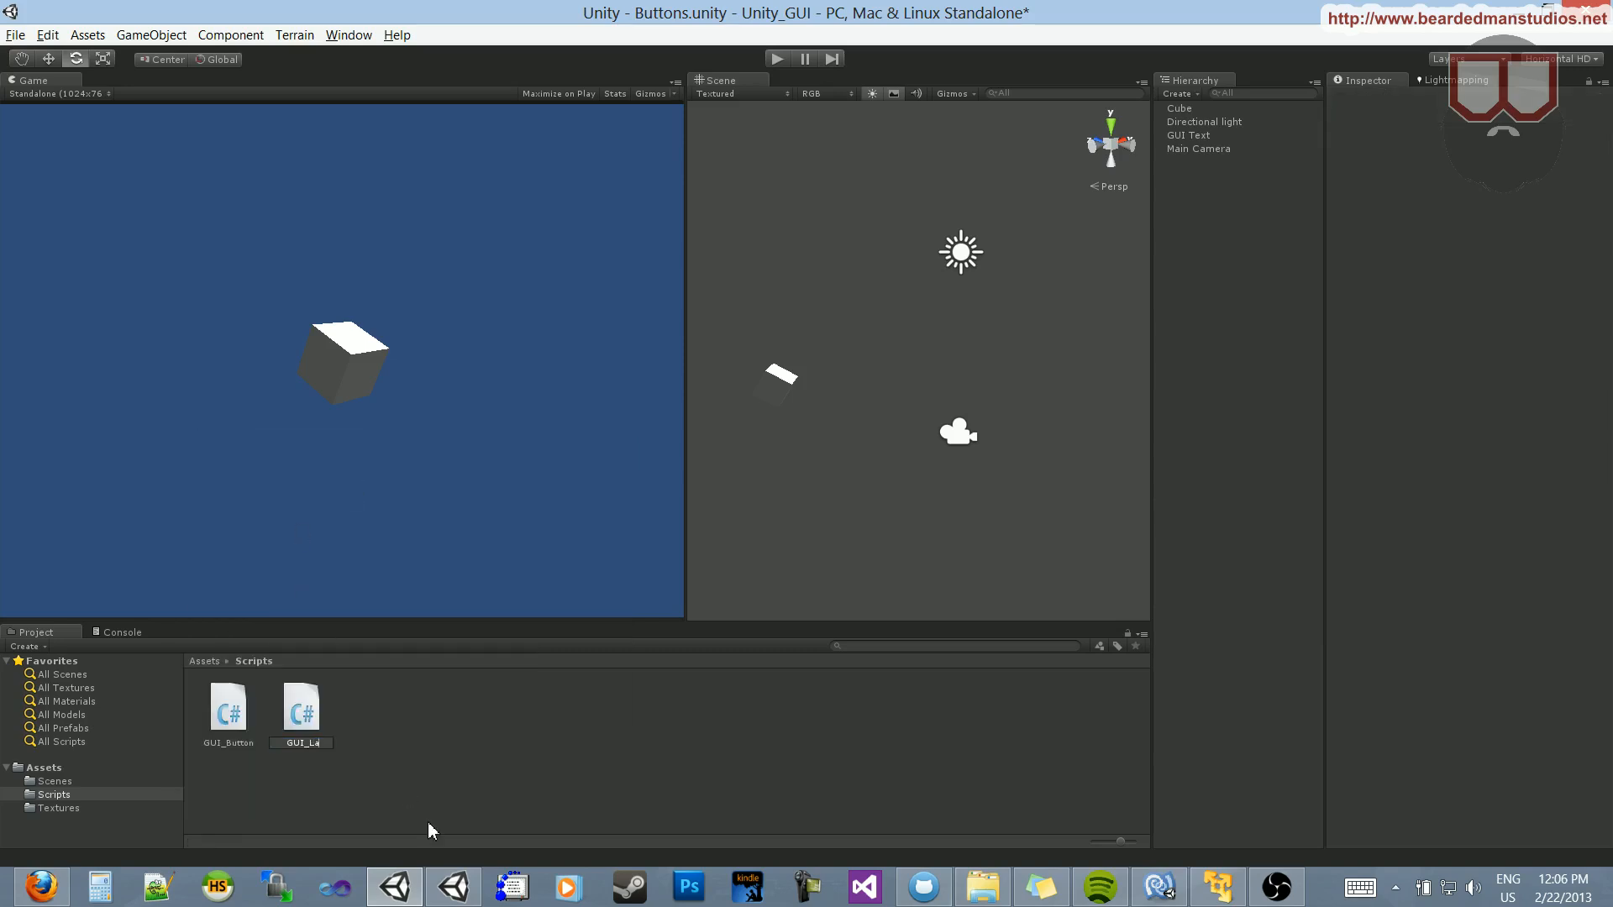
pyautogui.click(301, 710)
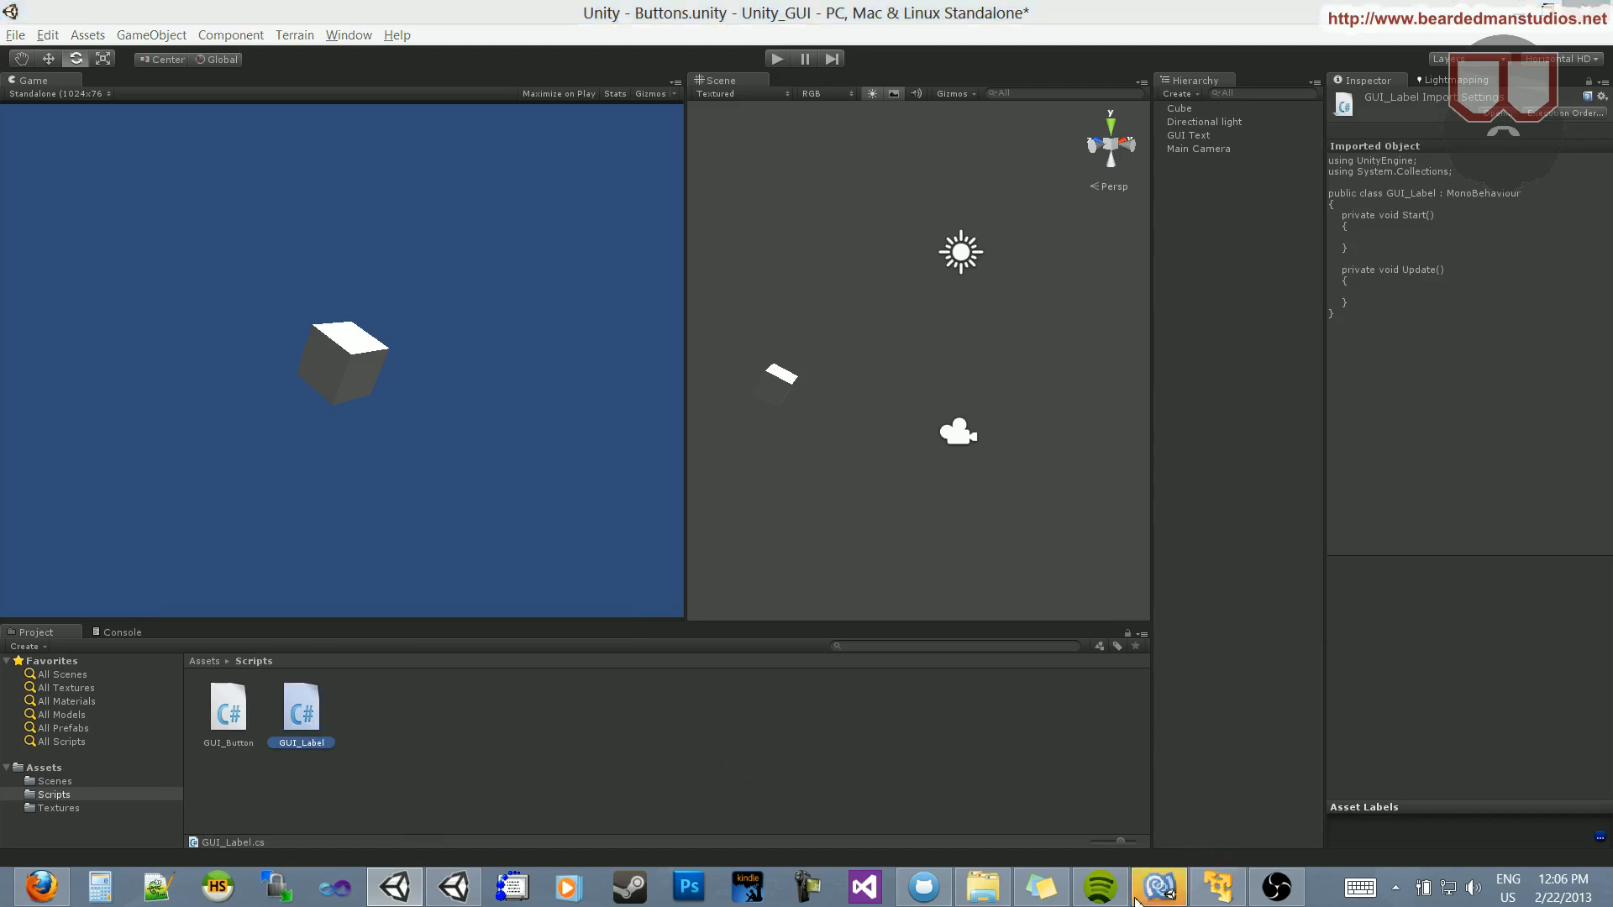
pyautogui.doubleClick(301, 699)
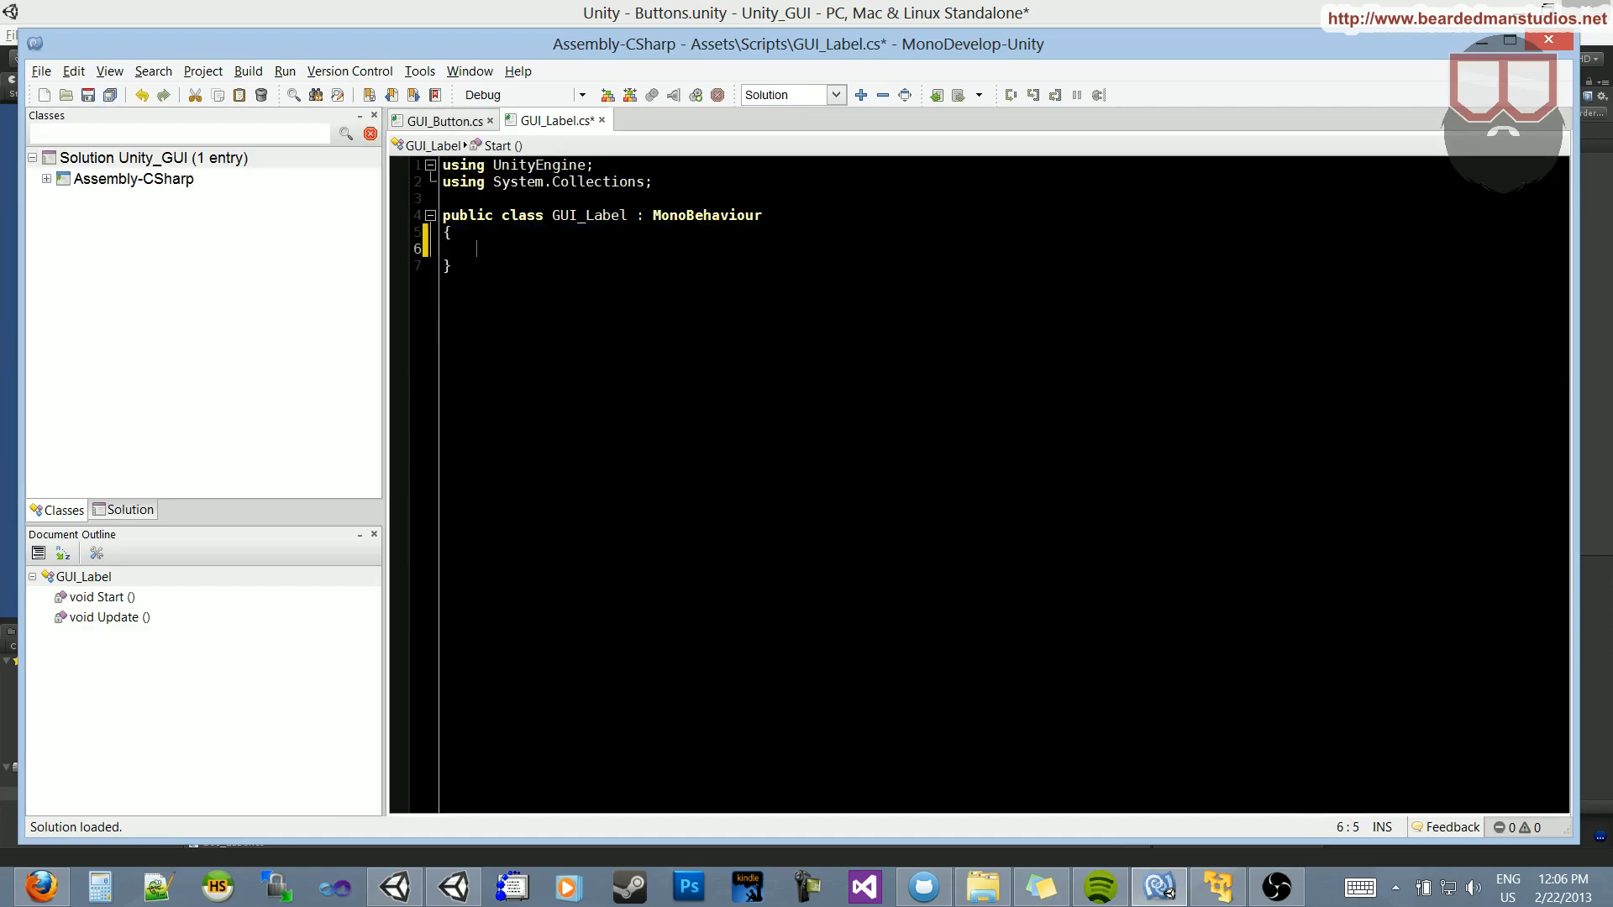
# - Write a private void OnGUI() method and begin a GUI.Label call inside it
pyautogui.write('private')
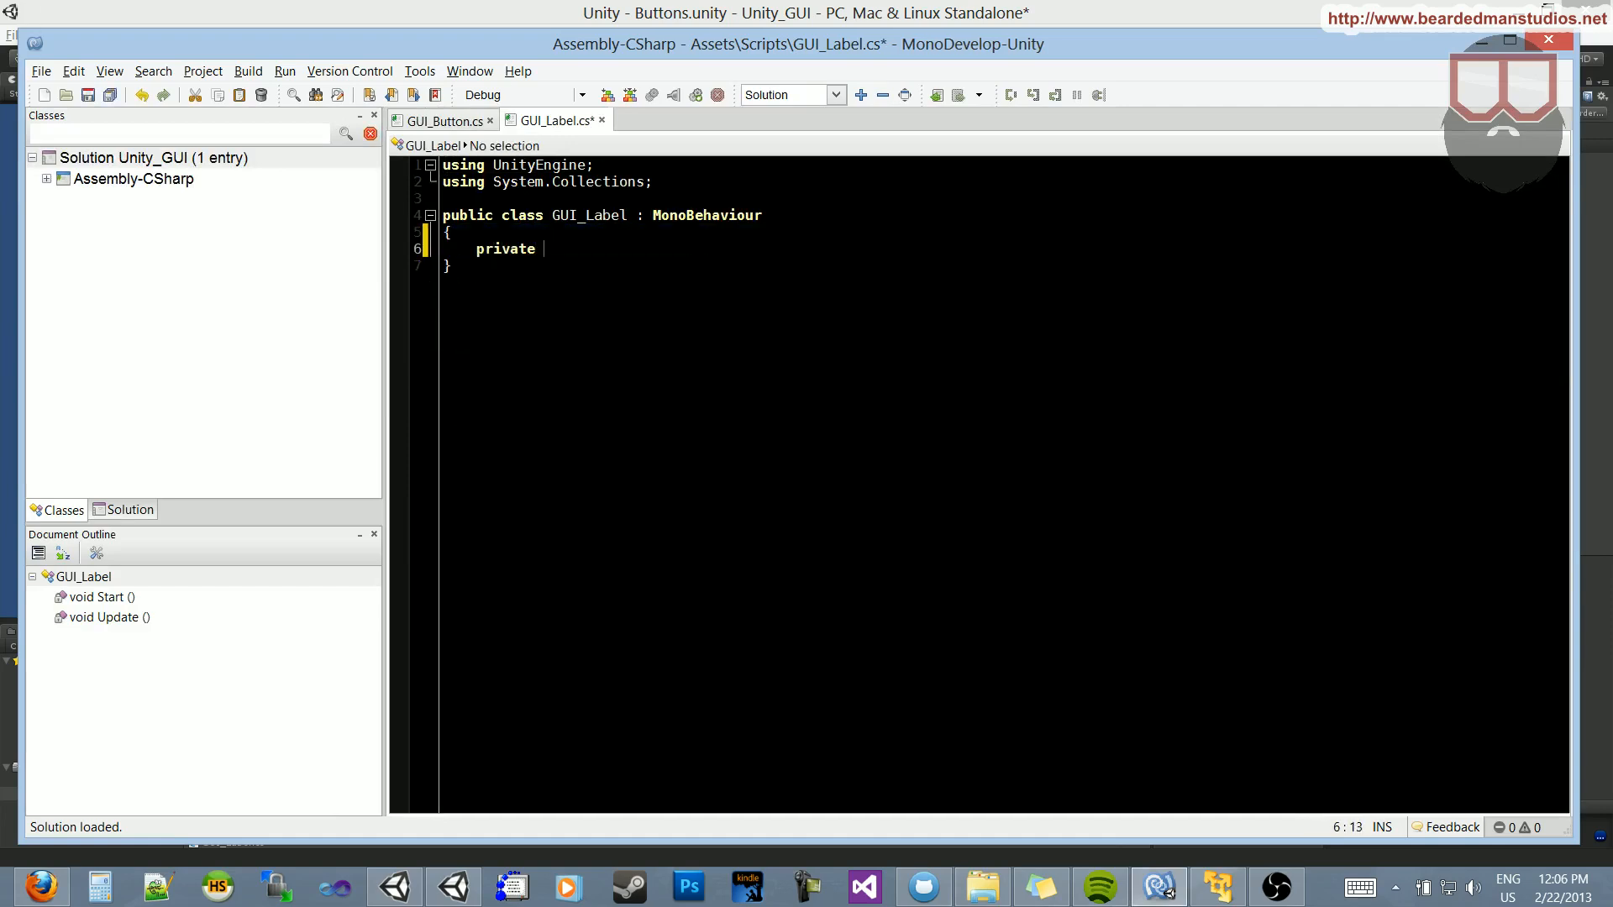
pyautogui.write('void OnGUI9)')
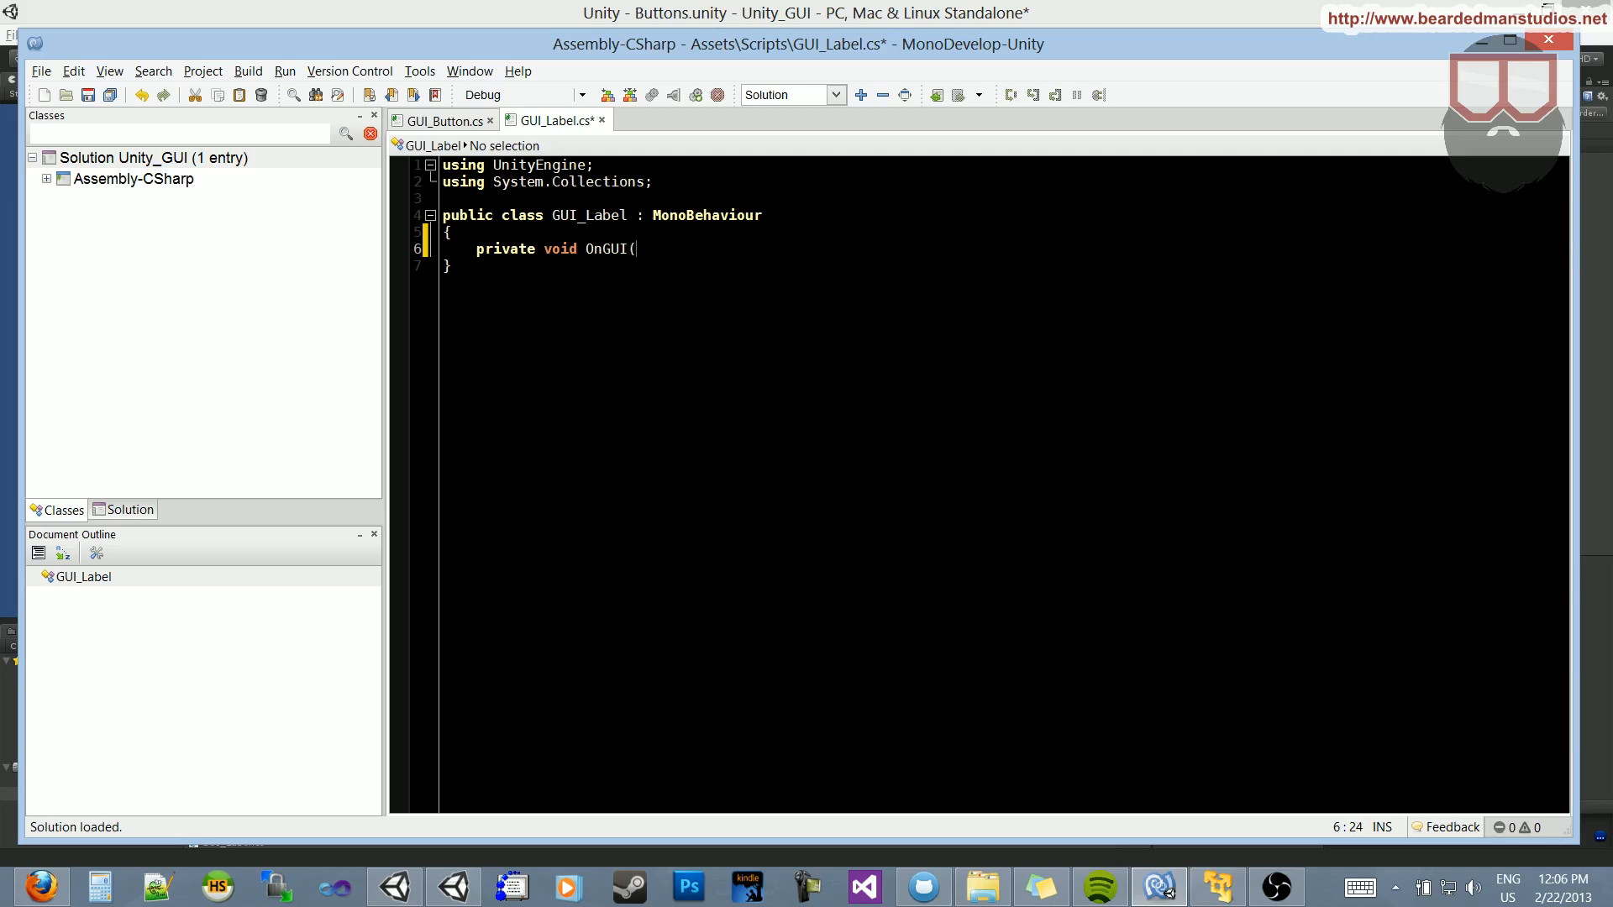
pyautogui.write(')')
pyautogui.write('{')
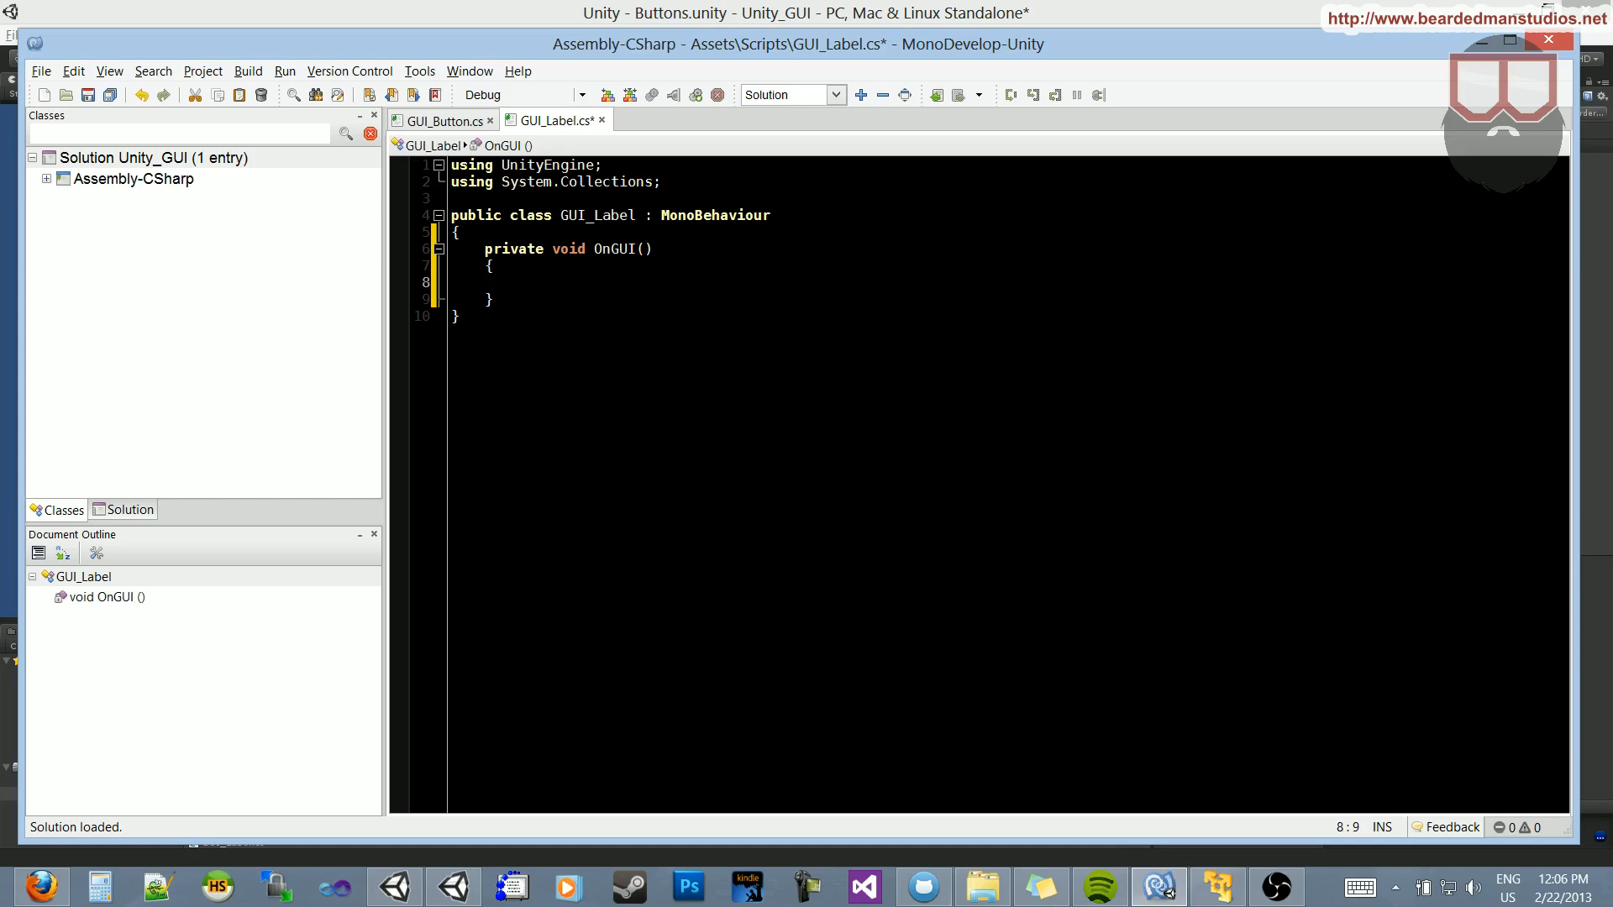
pyautogui.write('GUI.la')
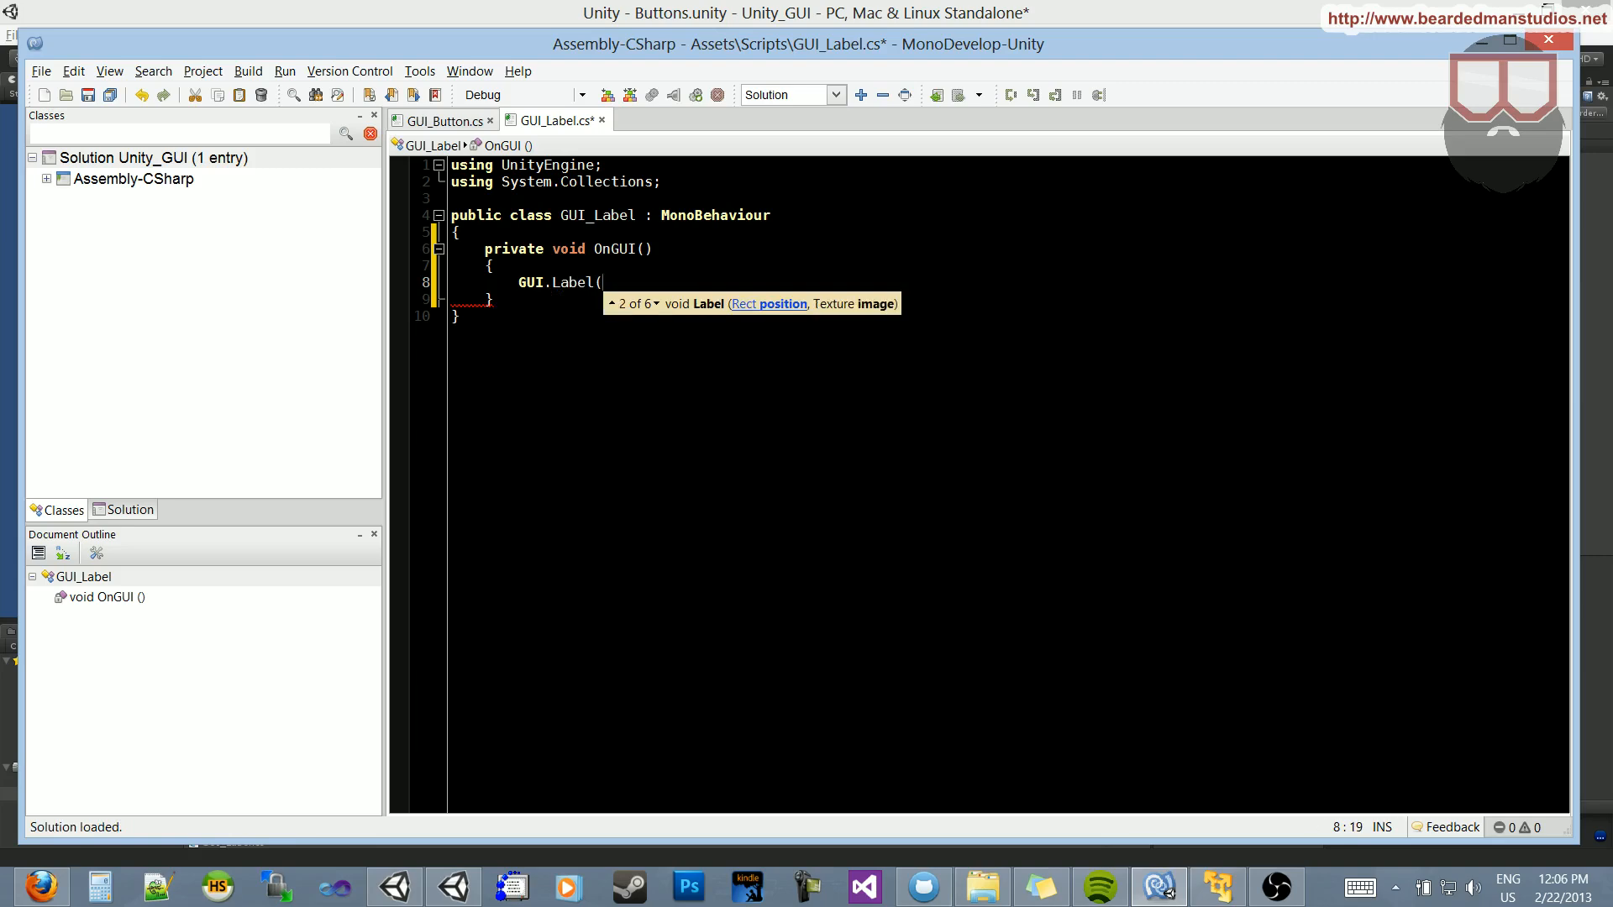
# - Pass a new Rect with position and size values (200, 15, 75, 25) to GUI.Label
pyautogui.click(615, 303)
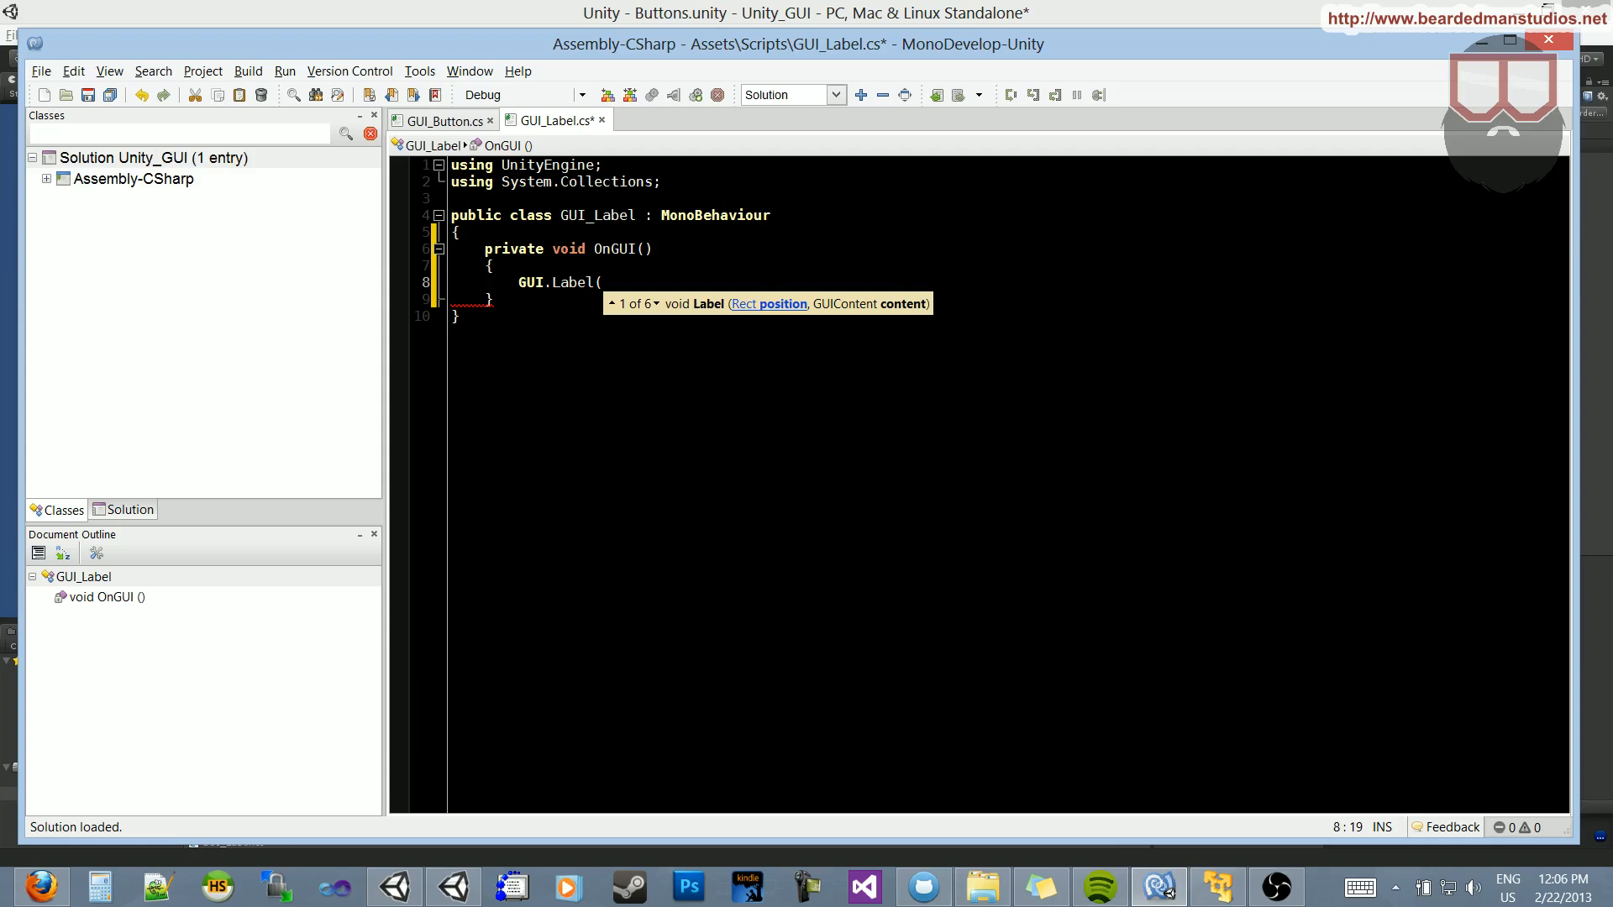
pyautogui.write('new')
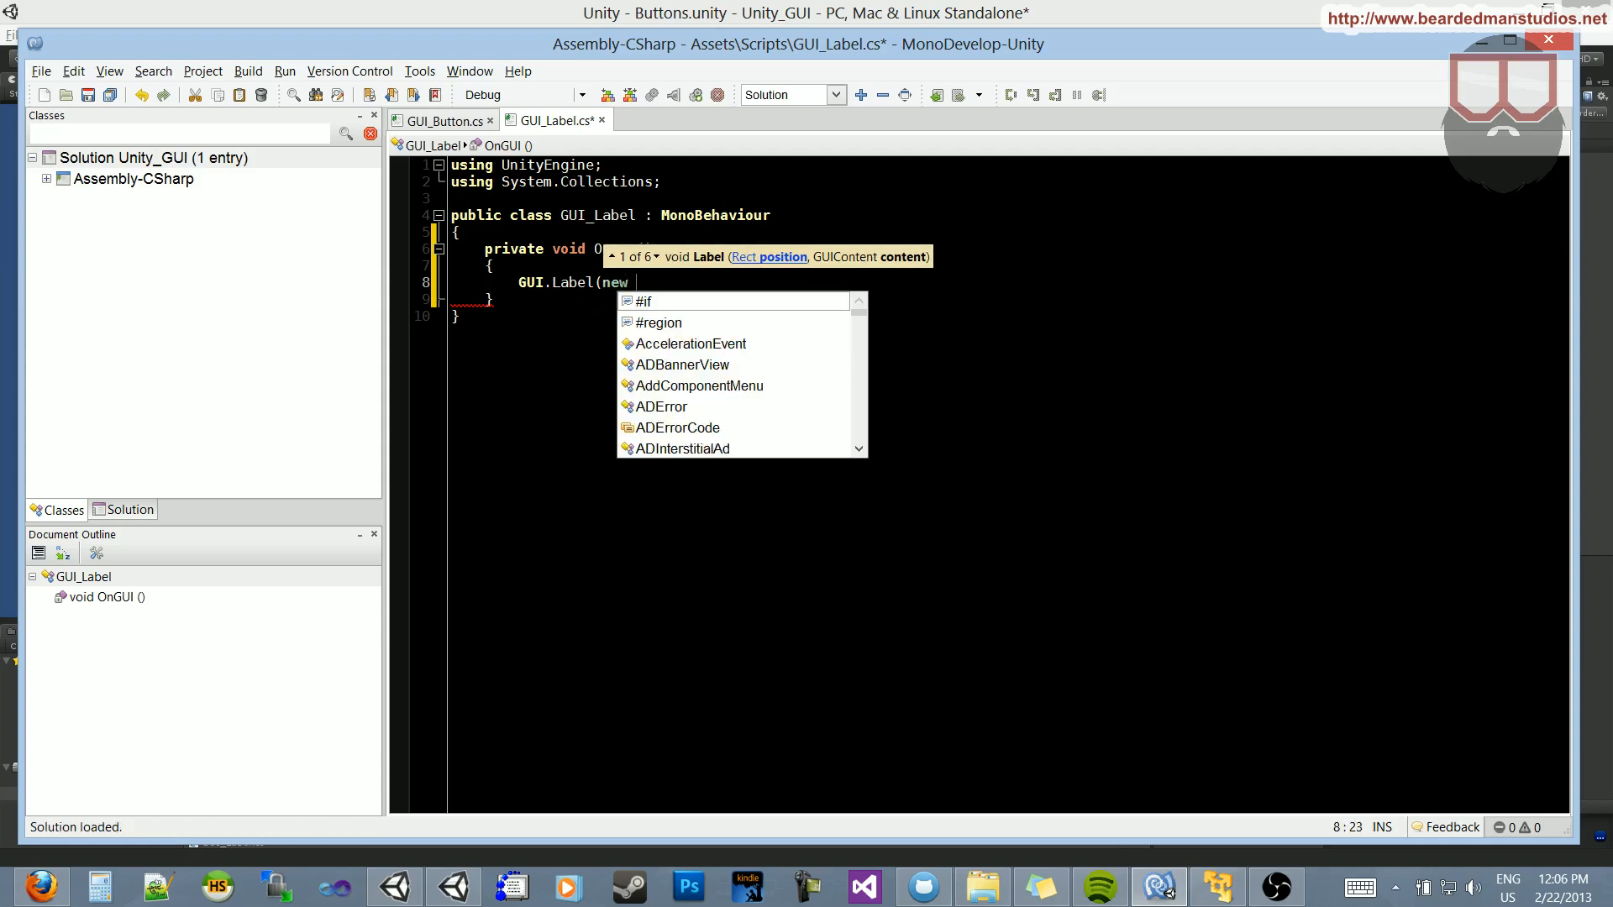
pyautogui.write('Rect(')
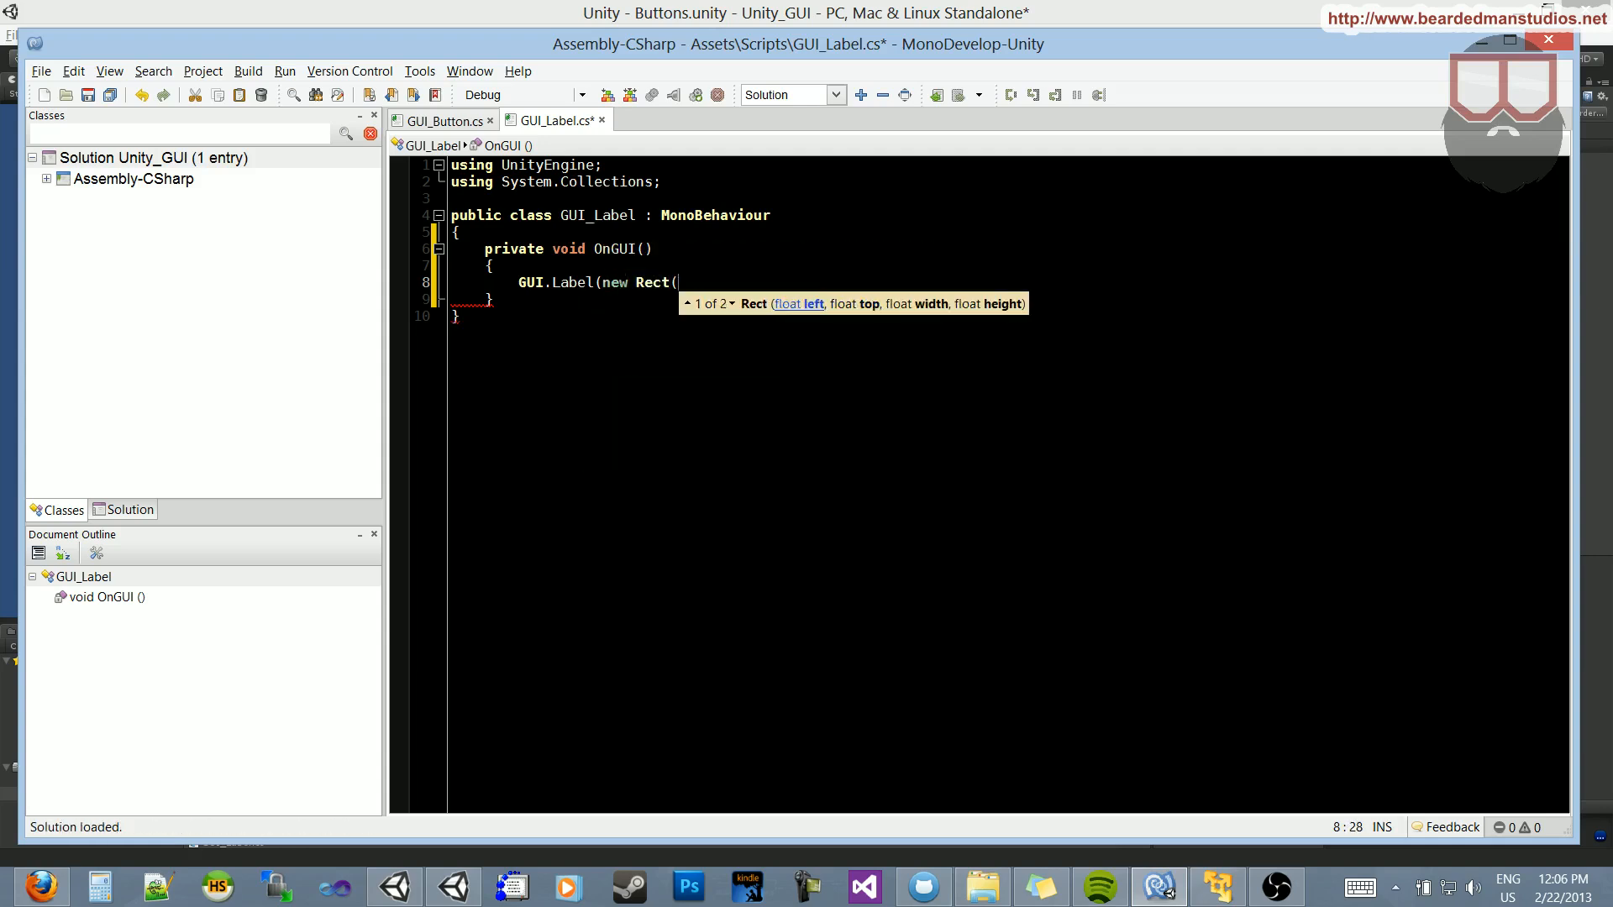
pyautogui.write('15')
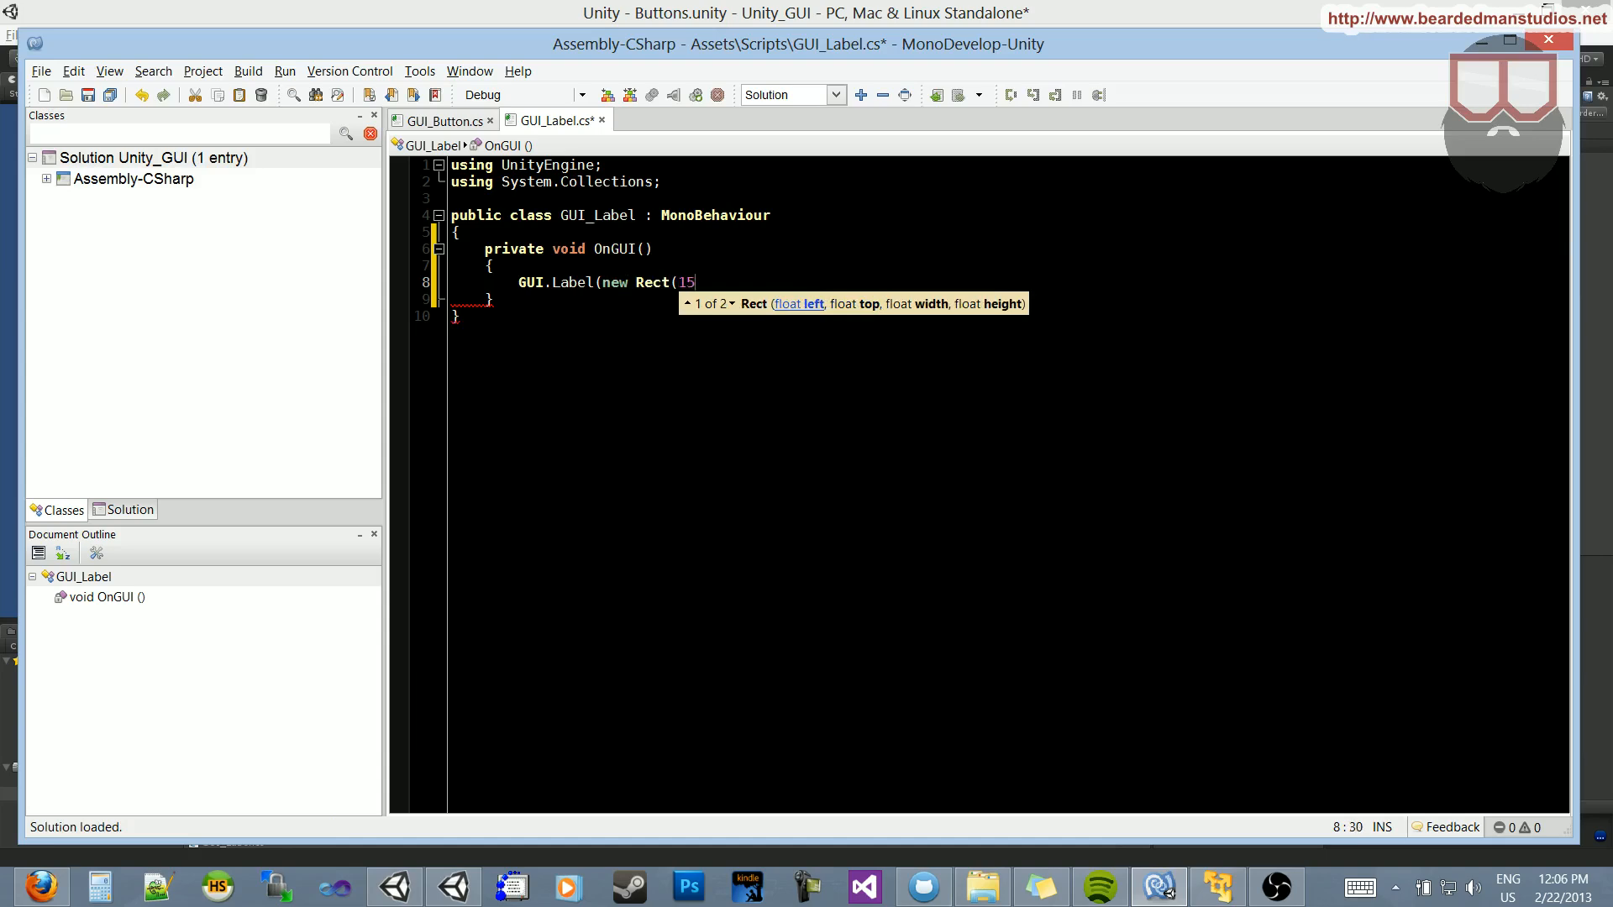
pyautogui.press('BackSpace')
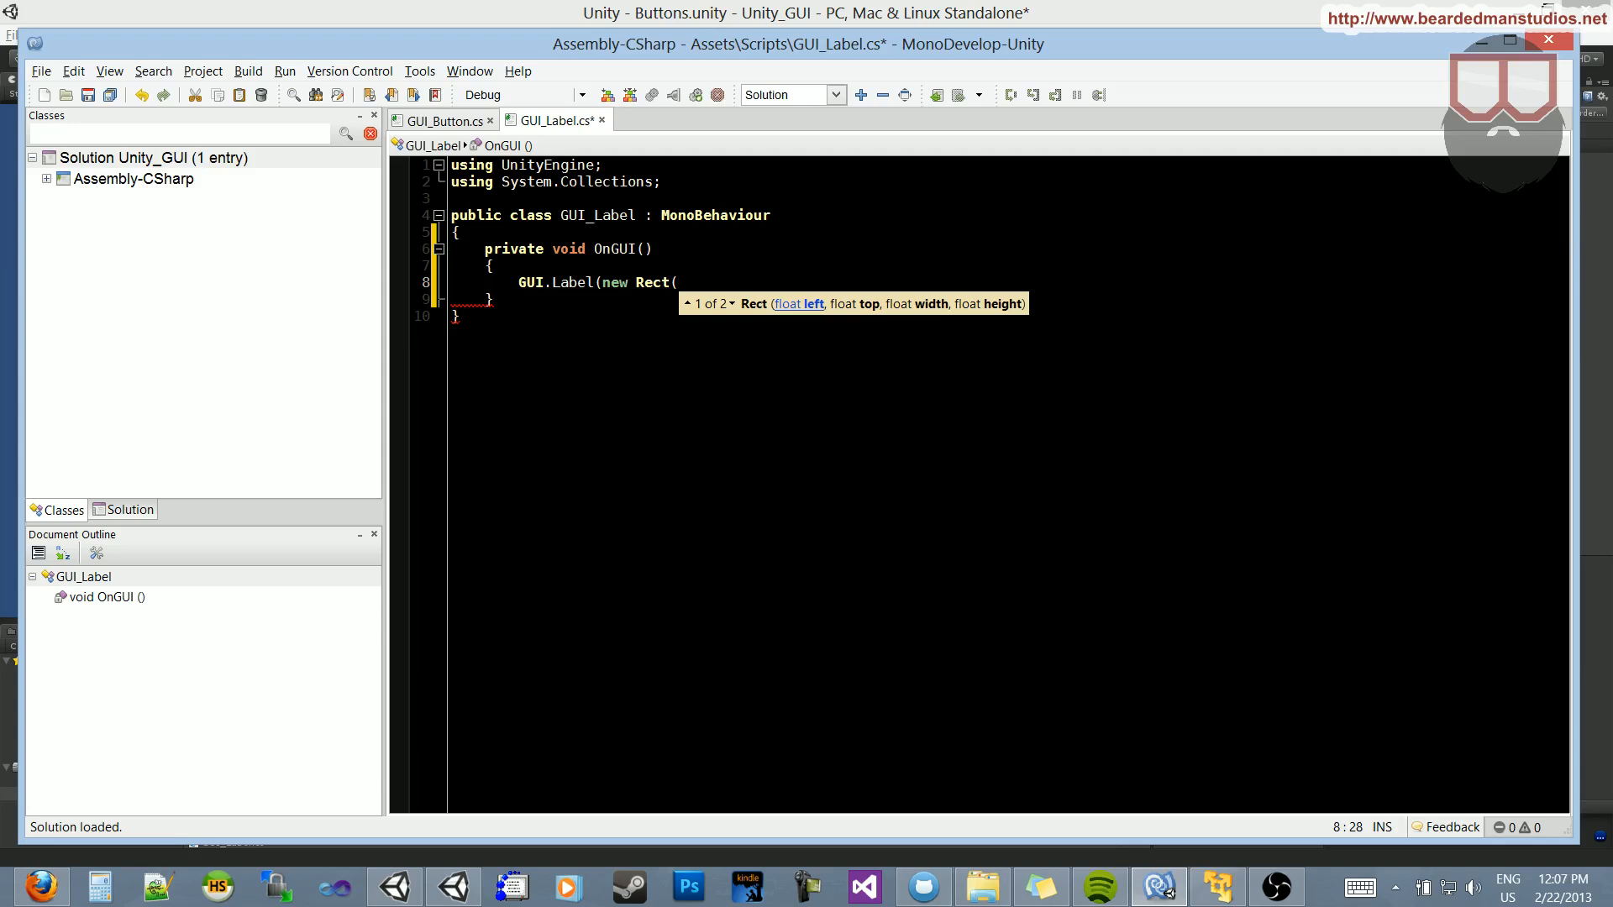
pyautogui.write('2000, 15,')
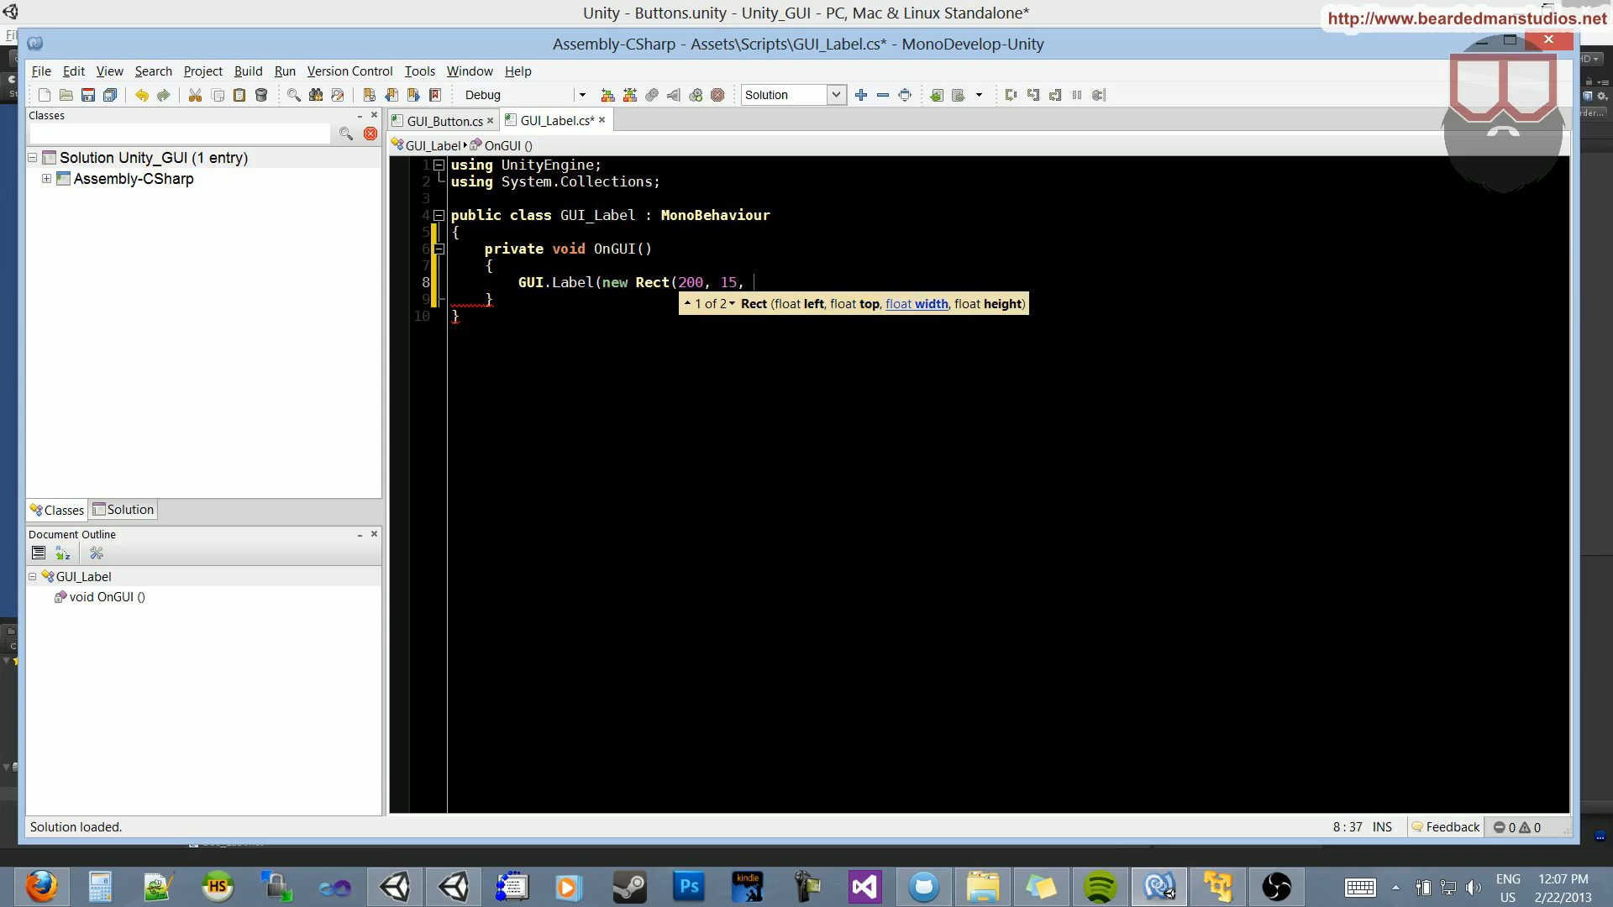
pyautogui.write('75, 25)')
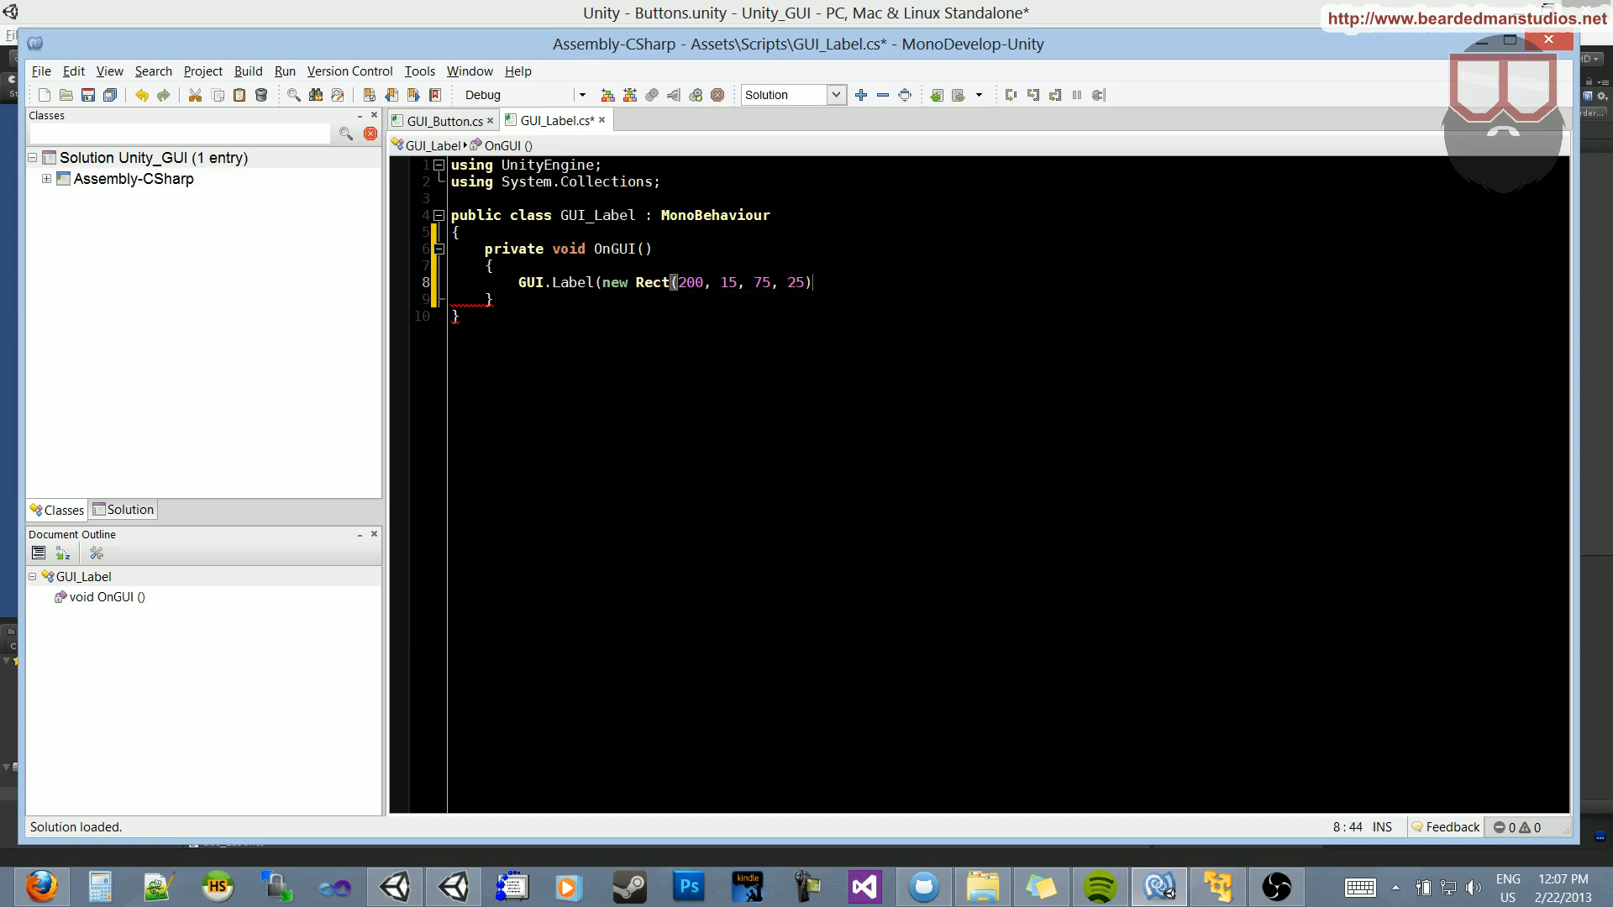
# - Add the label text "Hello Danielle!", close the call, and save the script
pyautogui.write(',')
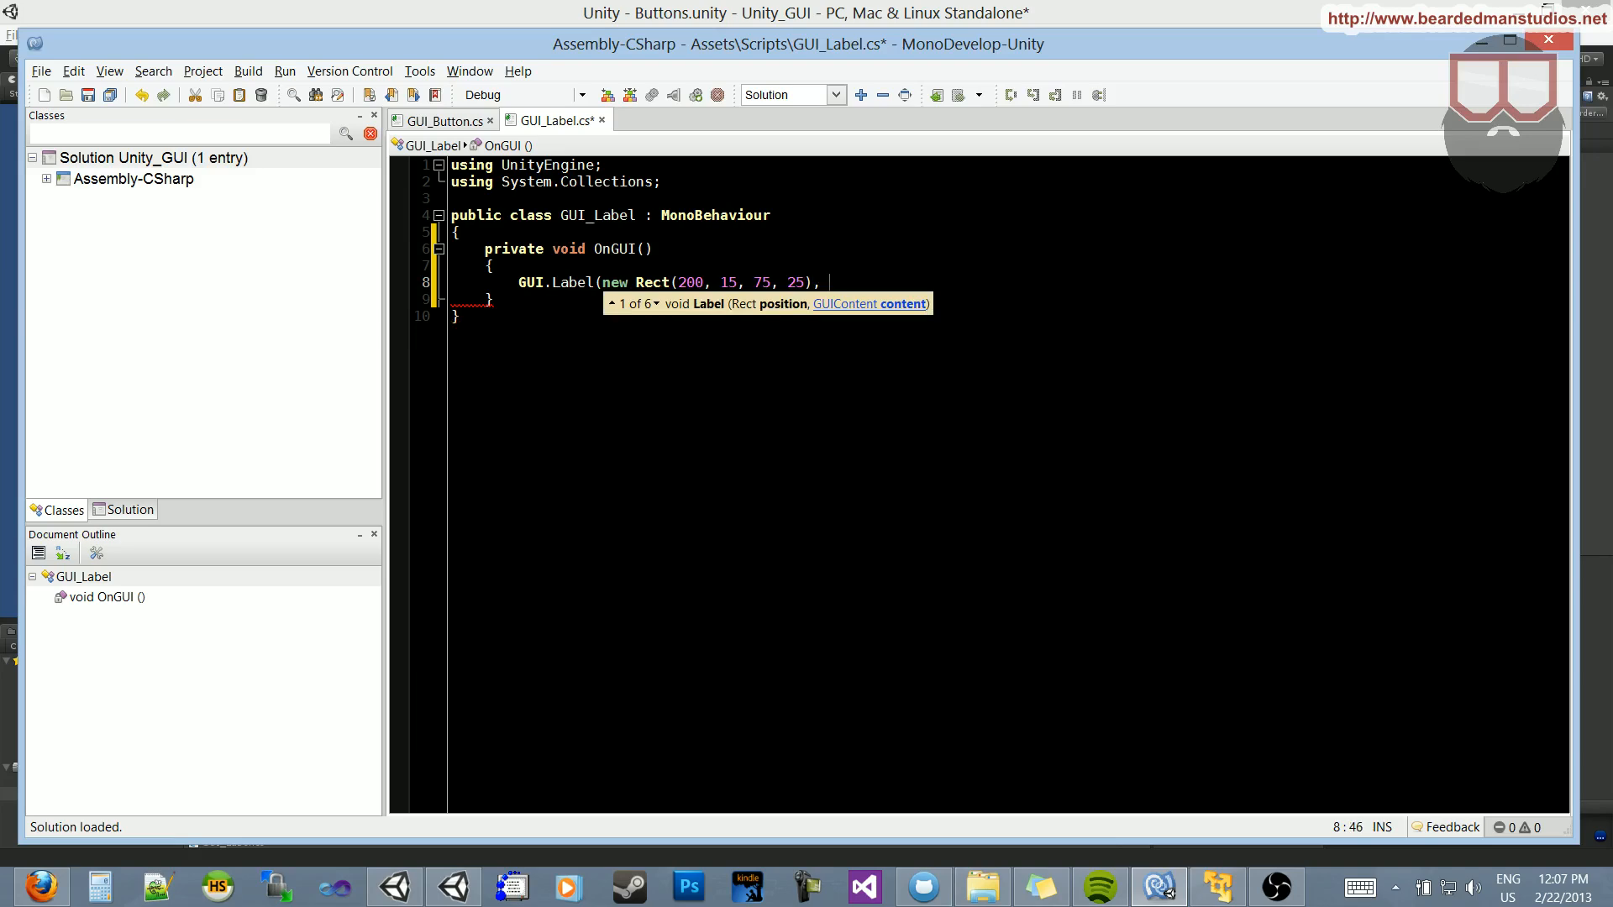
pyautogui.write('"Hello"')
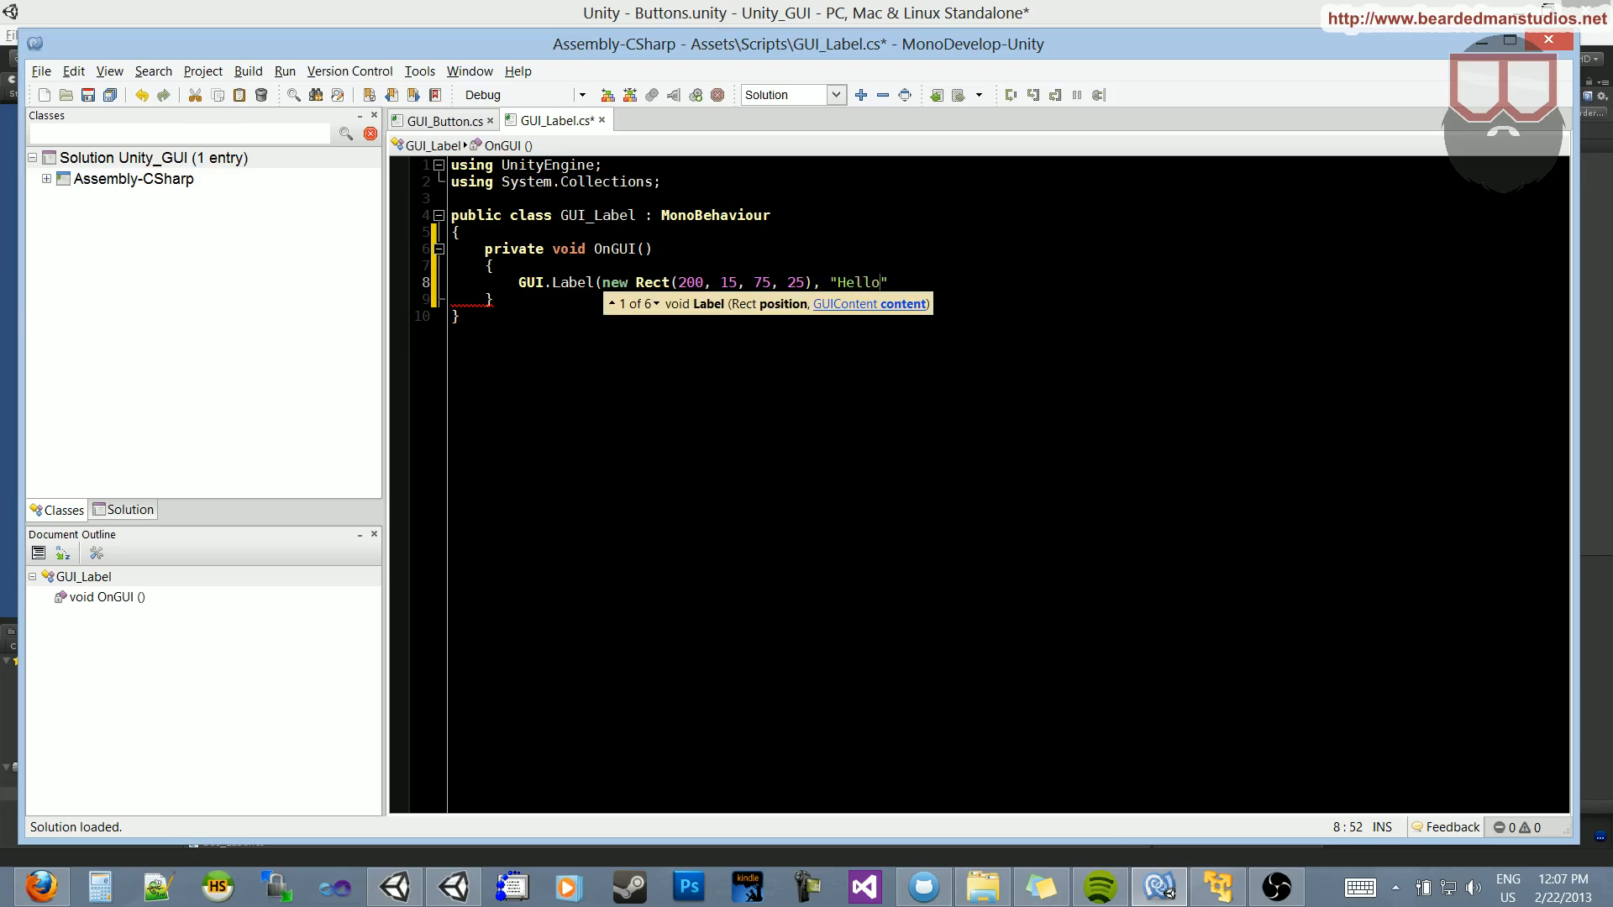
pyautogui.write('Danielle!')
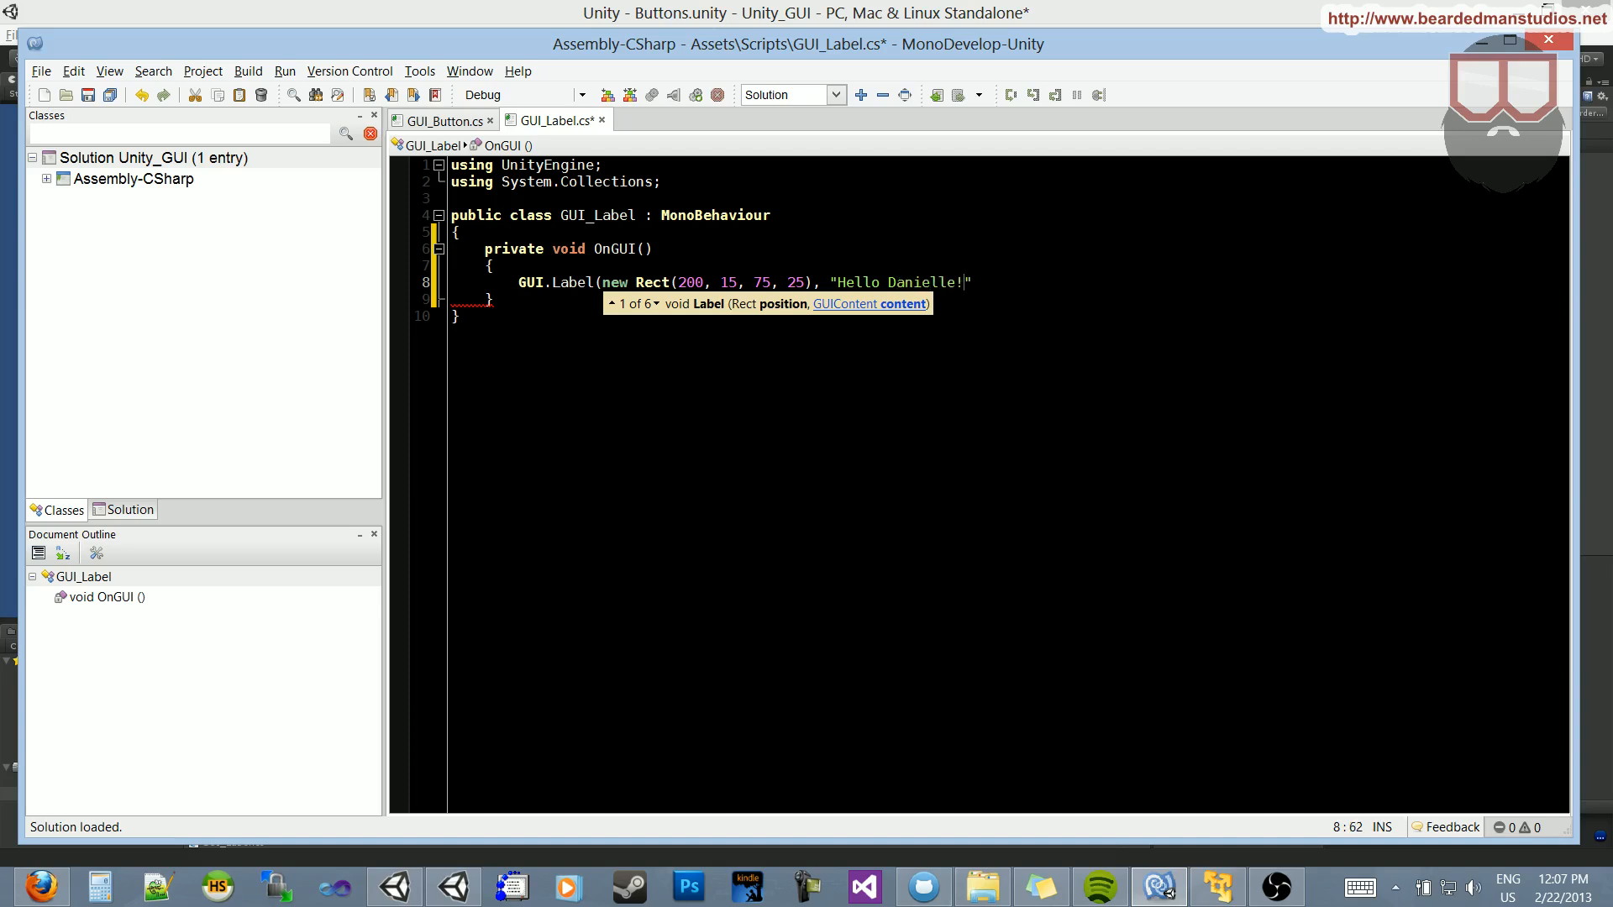
pyautogui.write(');')
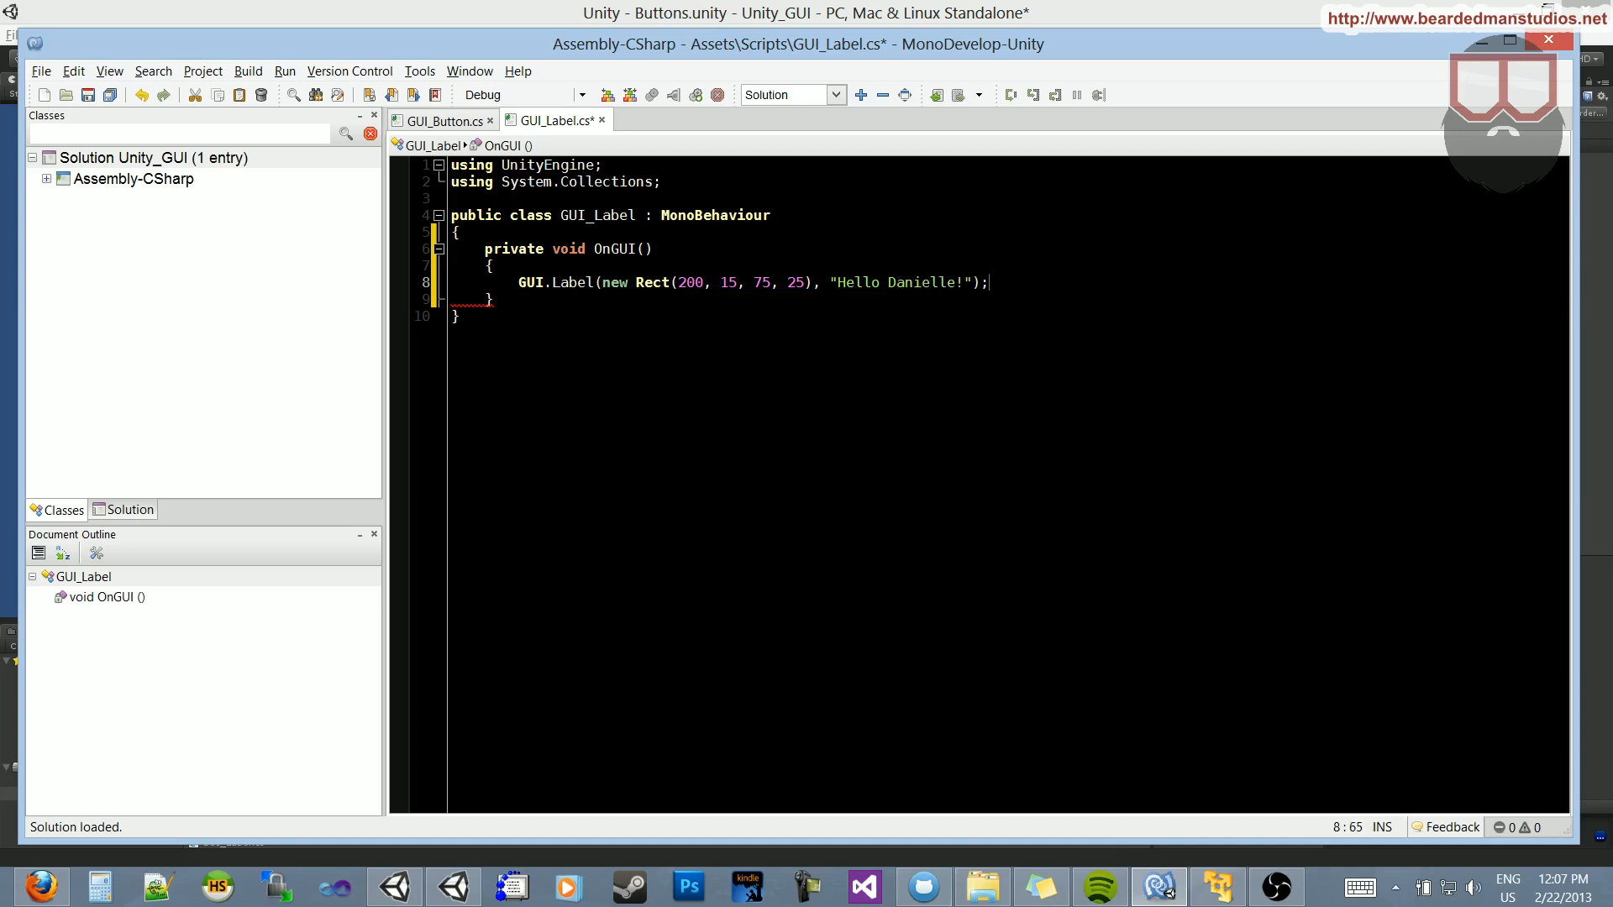
pyautogui.press('ctrl+s')
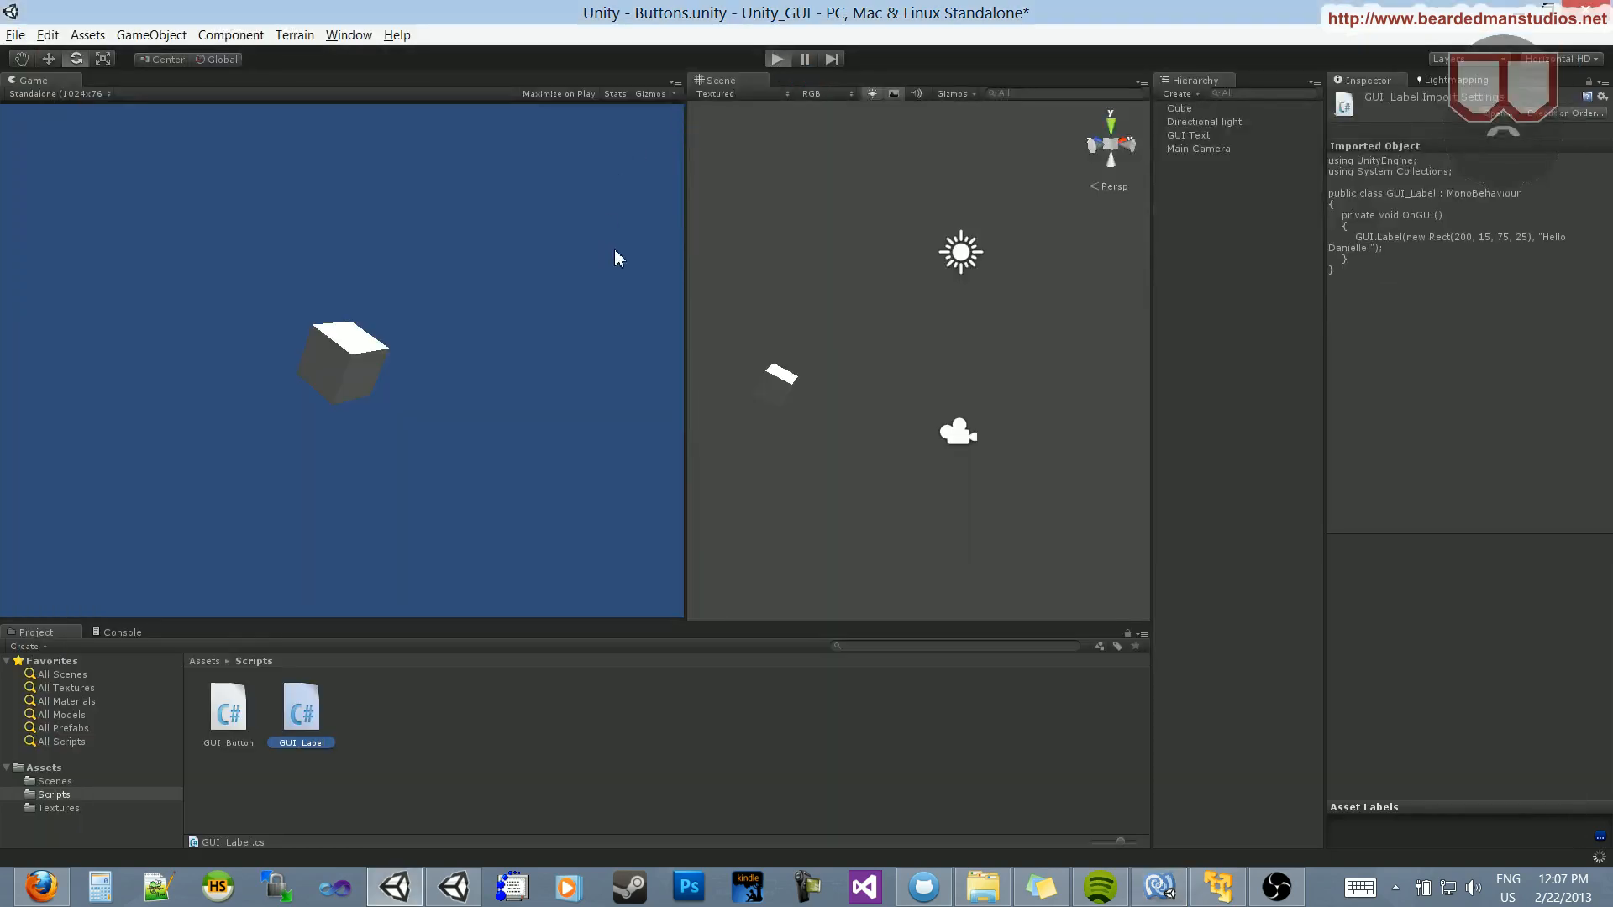
pyautogui.click(775, 59)
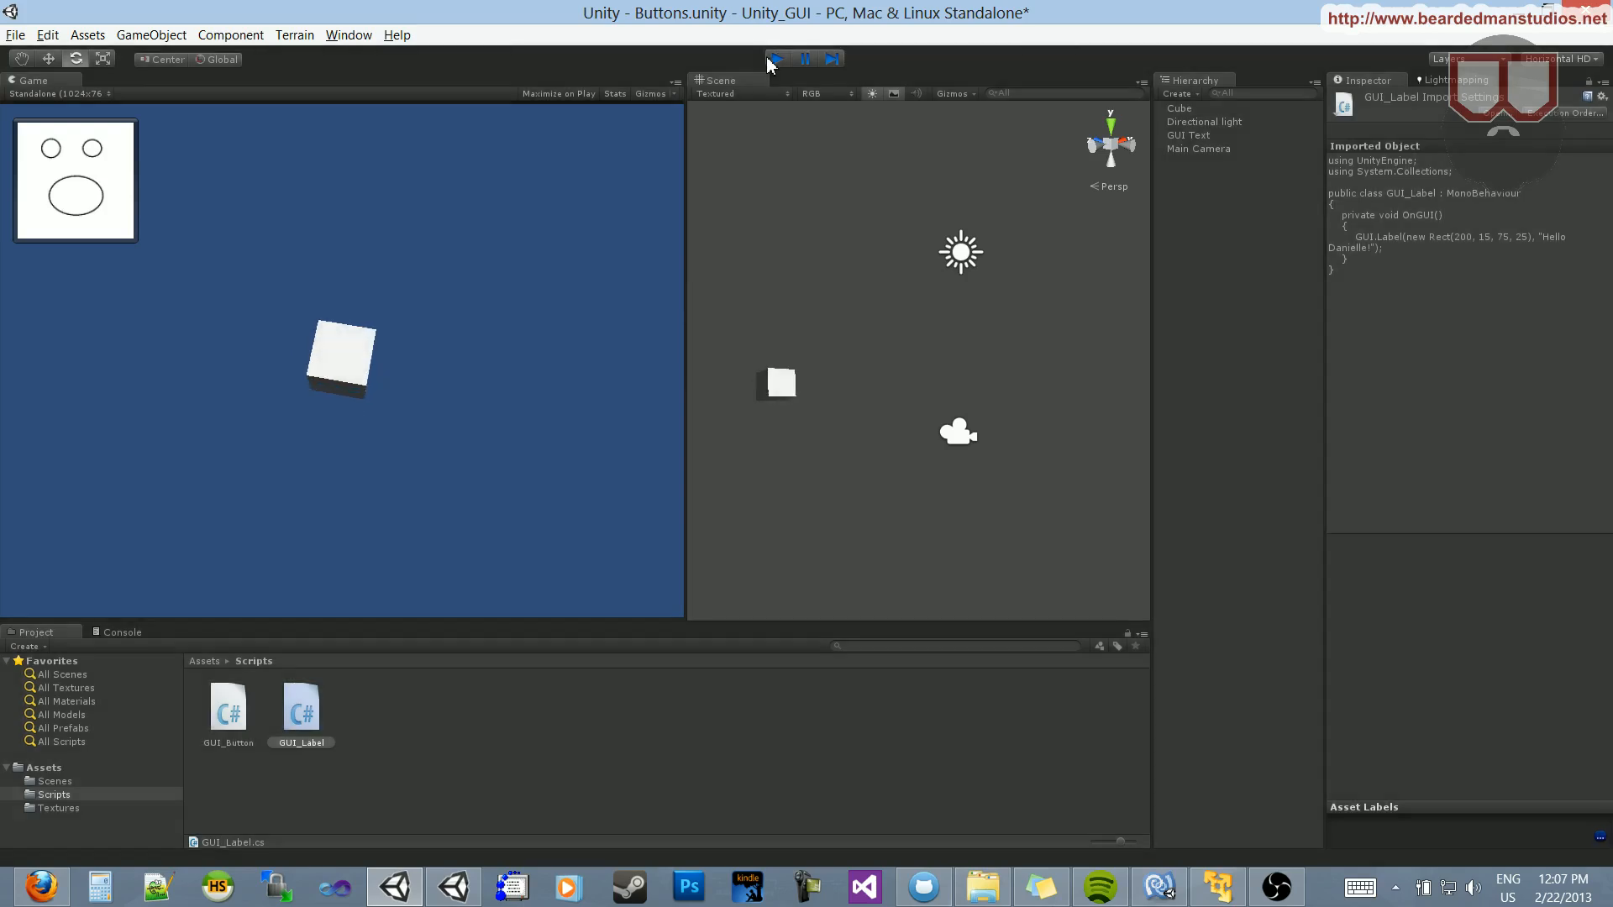
pyautogui.click(774, 58)
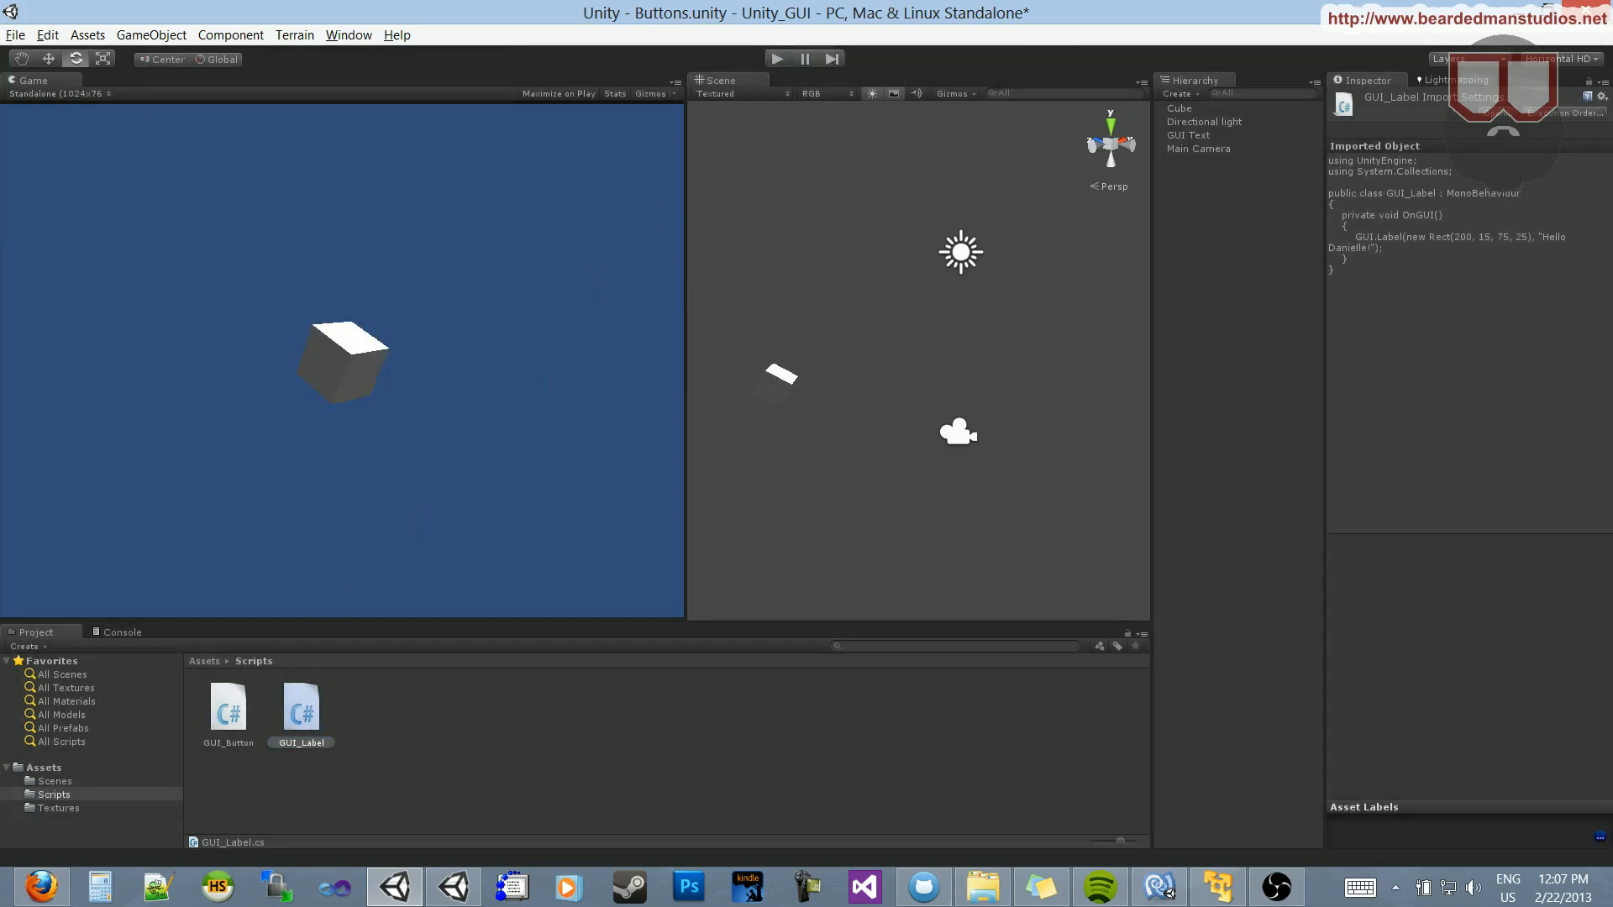
# - Select the Cube to confirm its GUI_Label component, then play-test twice, showing a clipped "Hello" label
pyautogui.click(1180, 109)
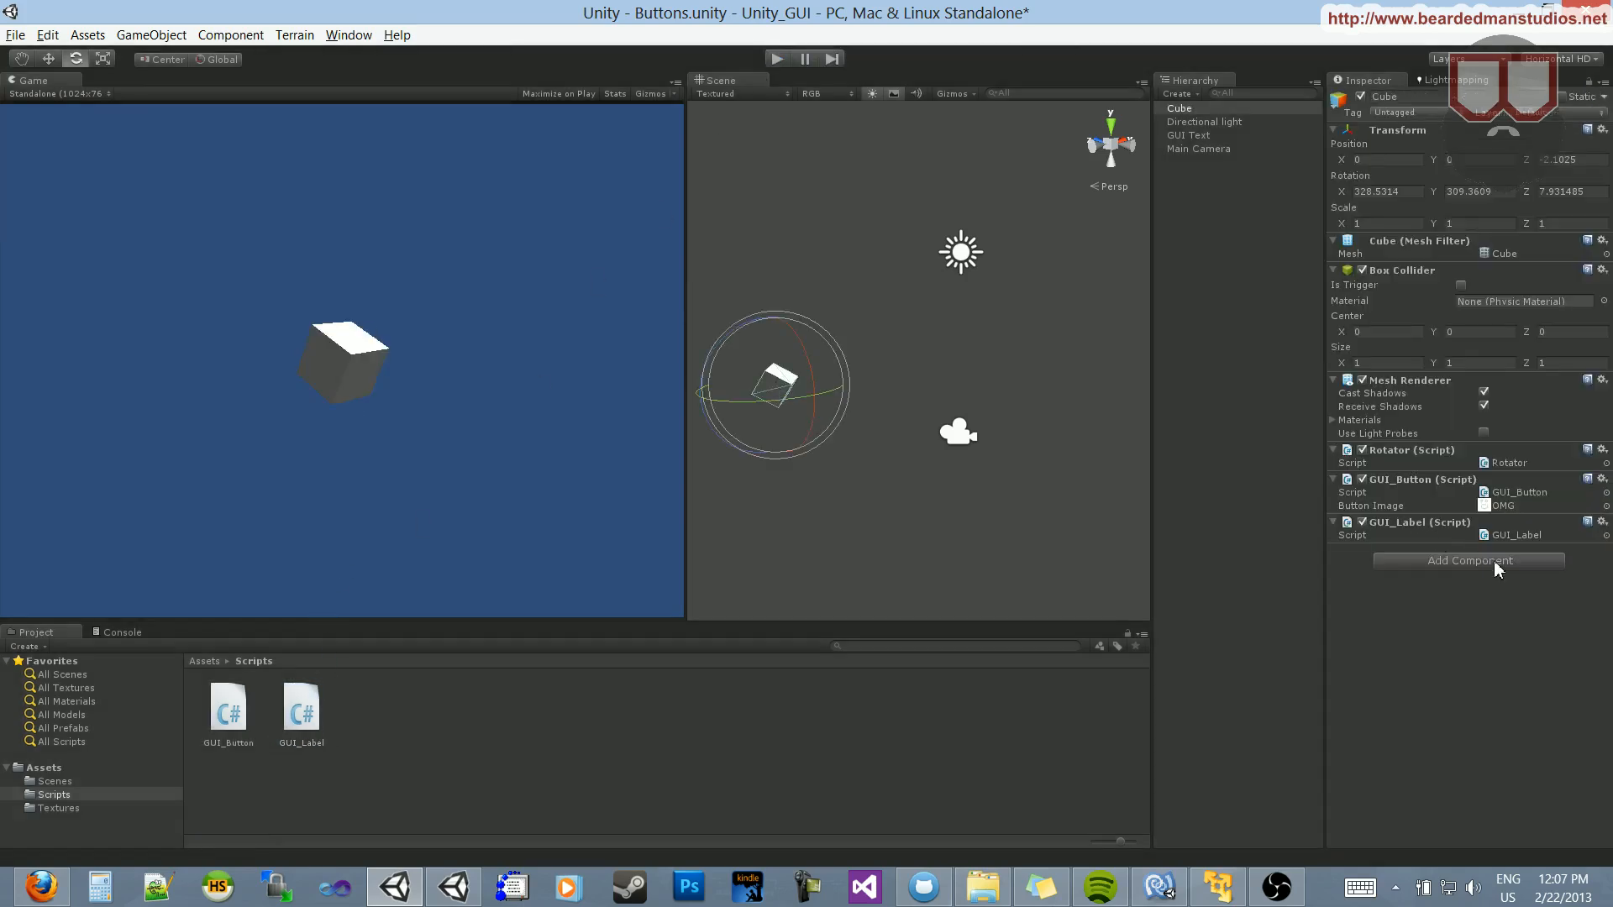
pyautogui.moveTo(533, 171)
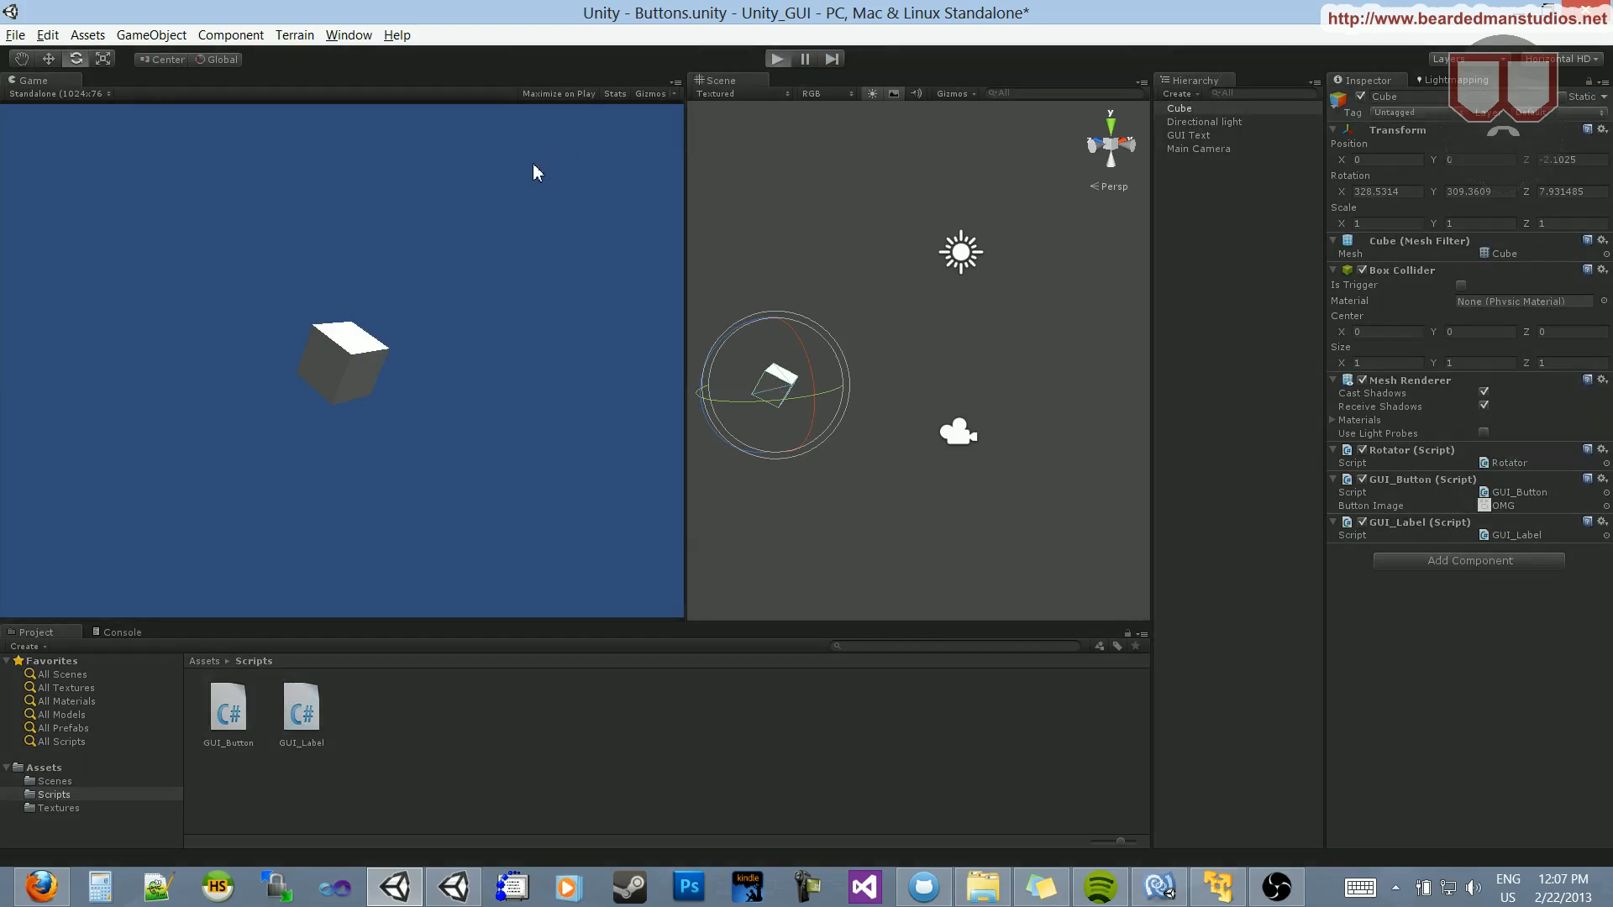
pyautogui.click(777, 59)
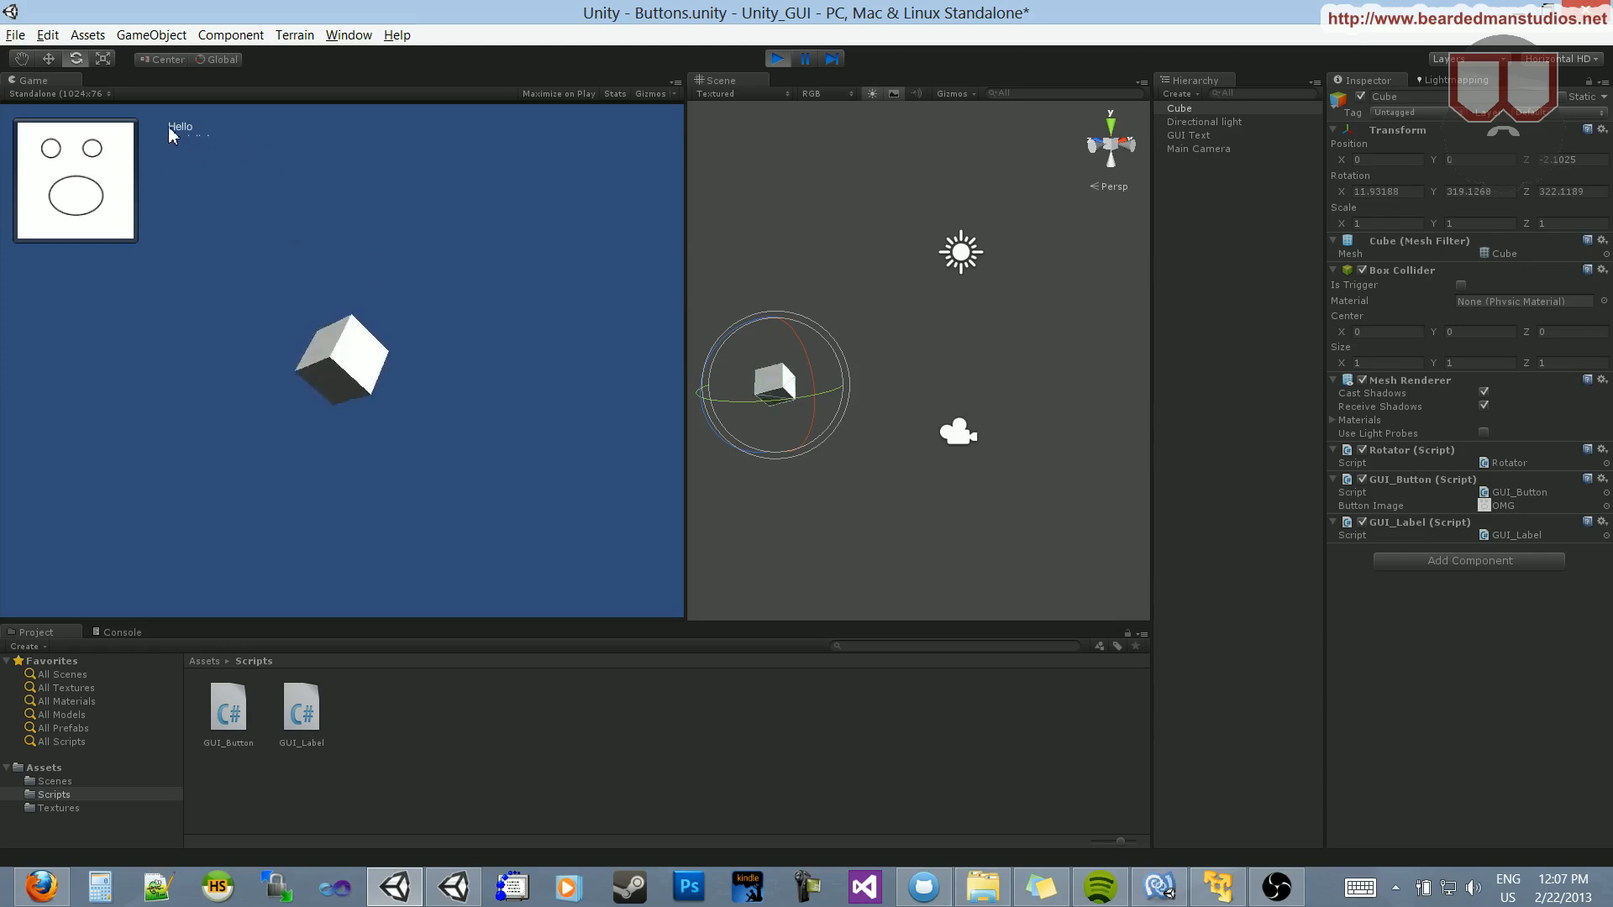
pyautogui.click(776, 59)
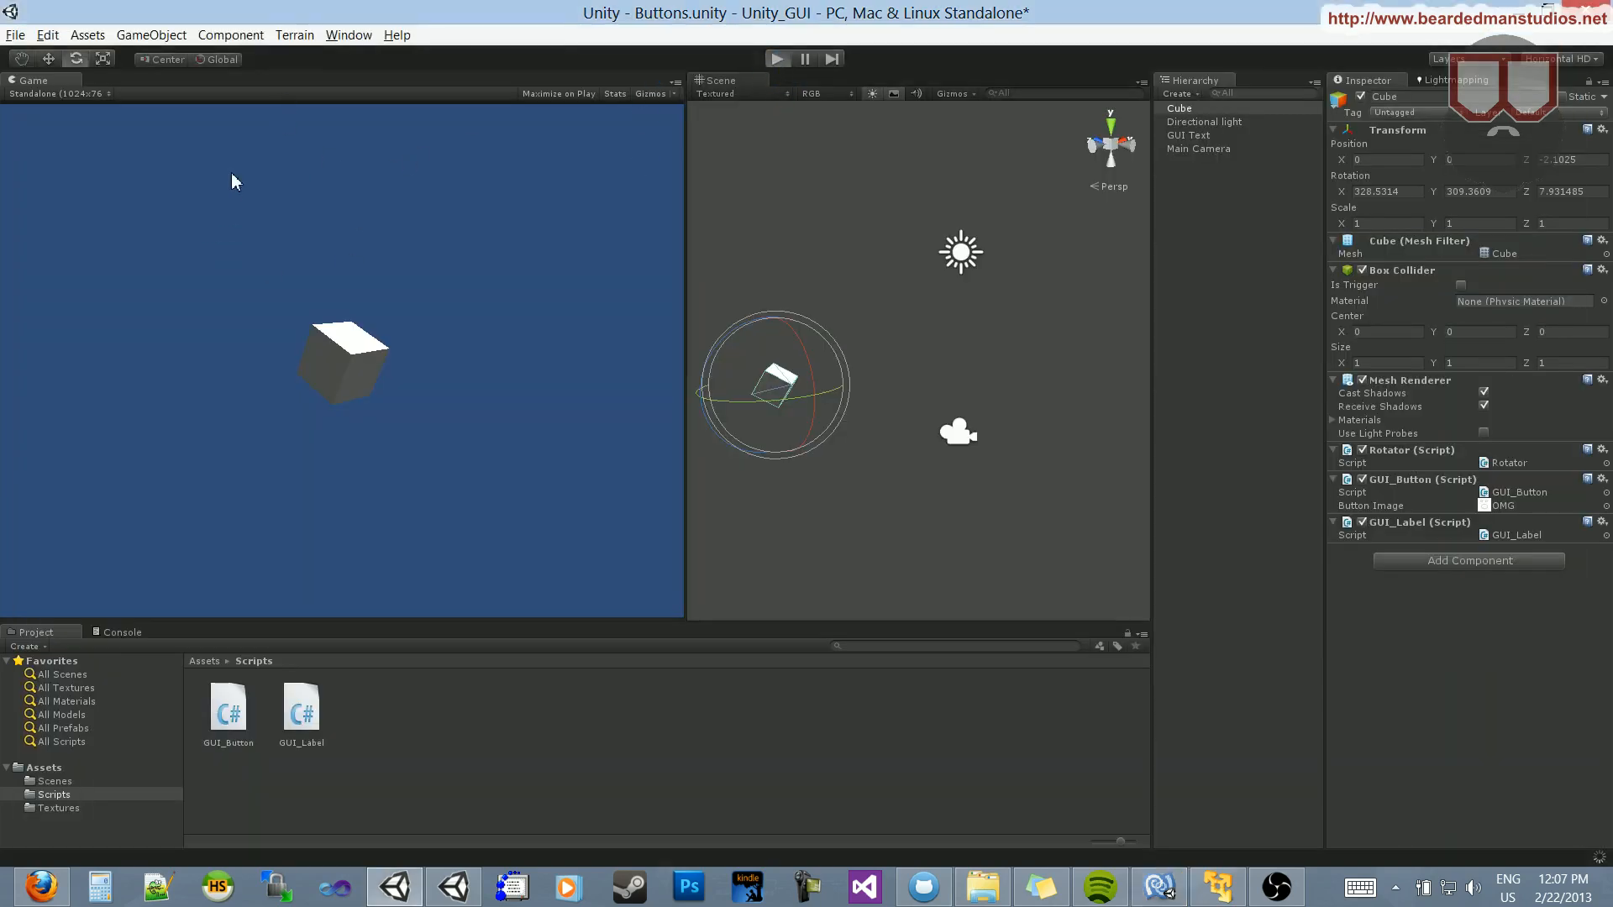
pyautogui.click(776, 59)
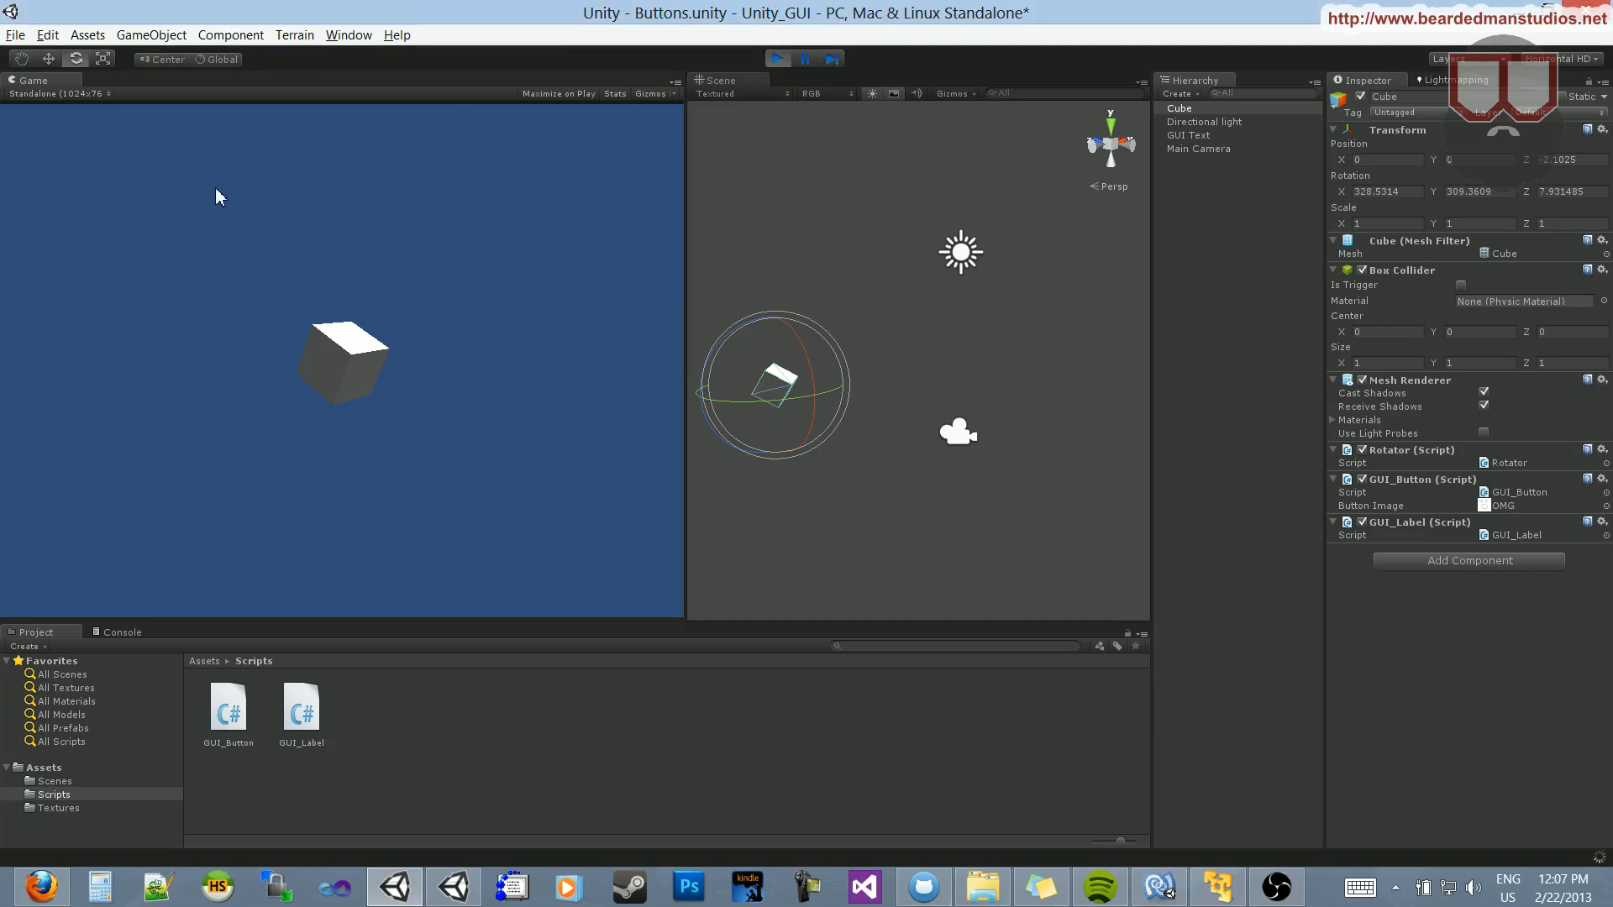
pyautogui.click(776, 59)
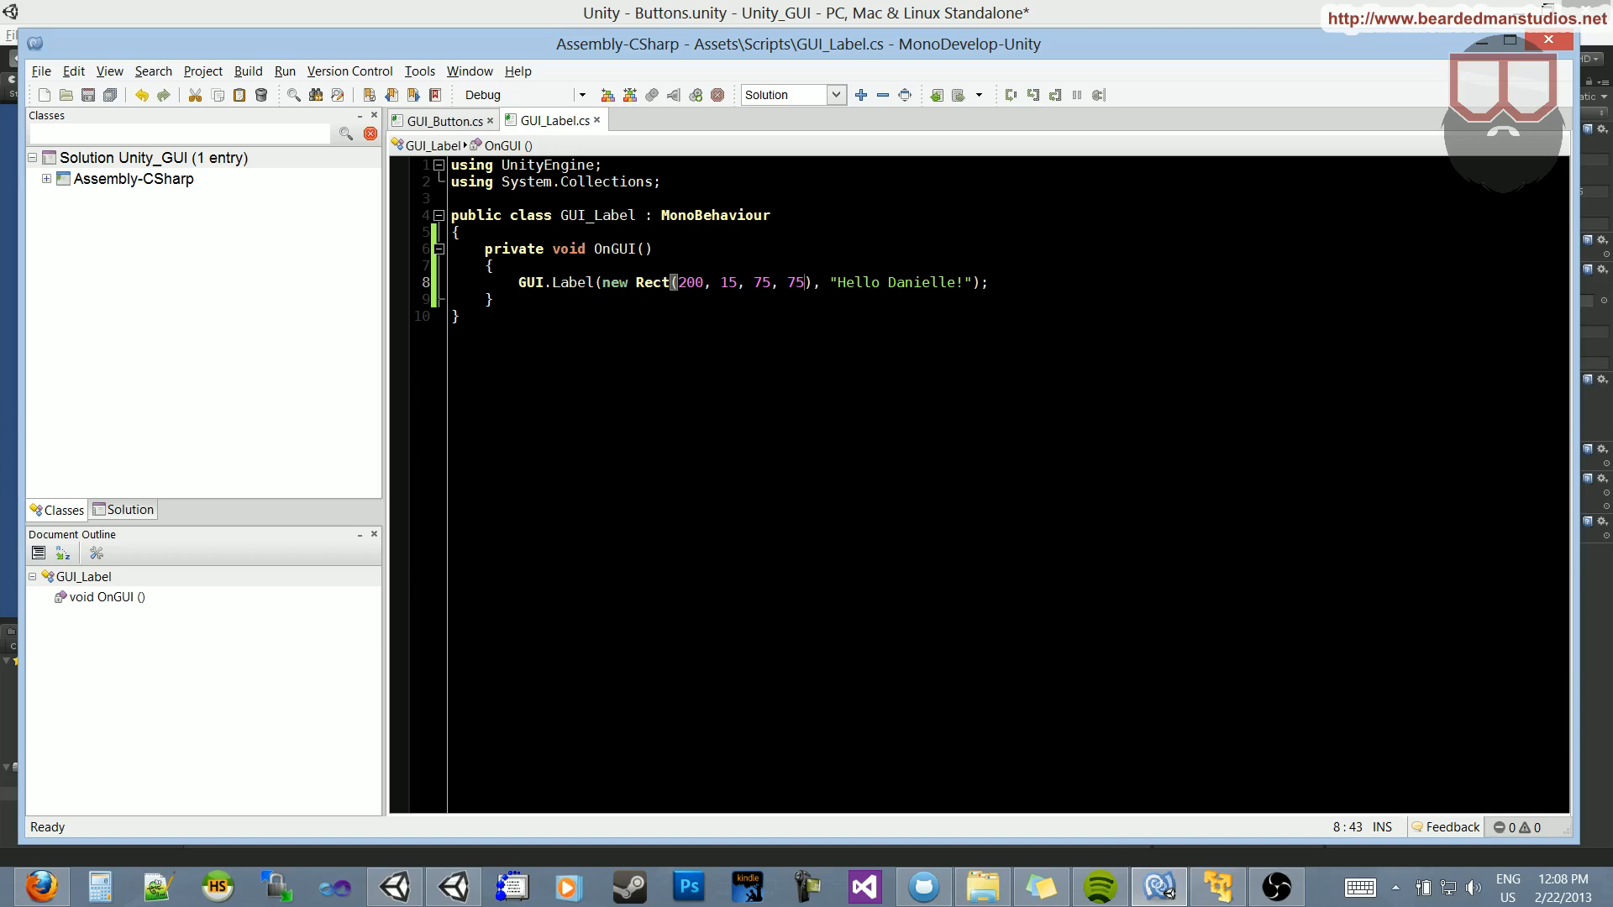
# - Change the label Rect width from 75 to 150, with height 25
pyautogui.doubleClick(761, 283)
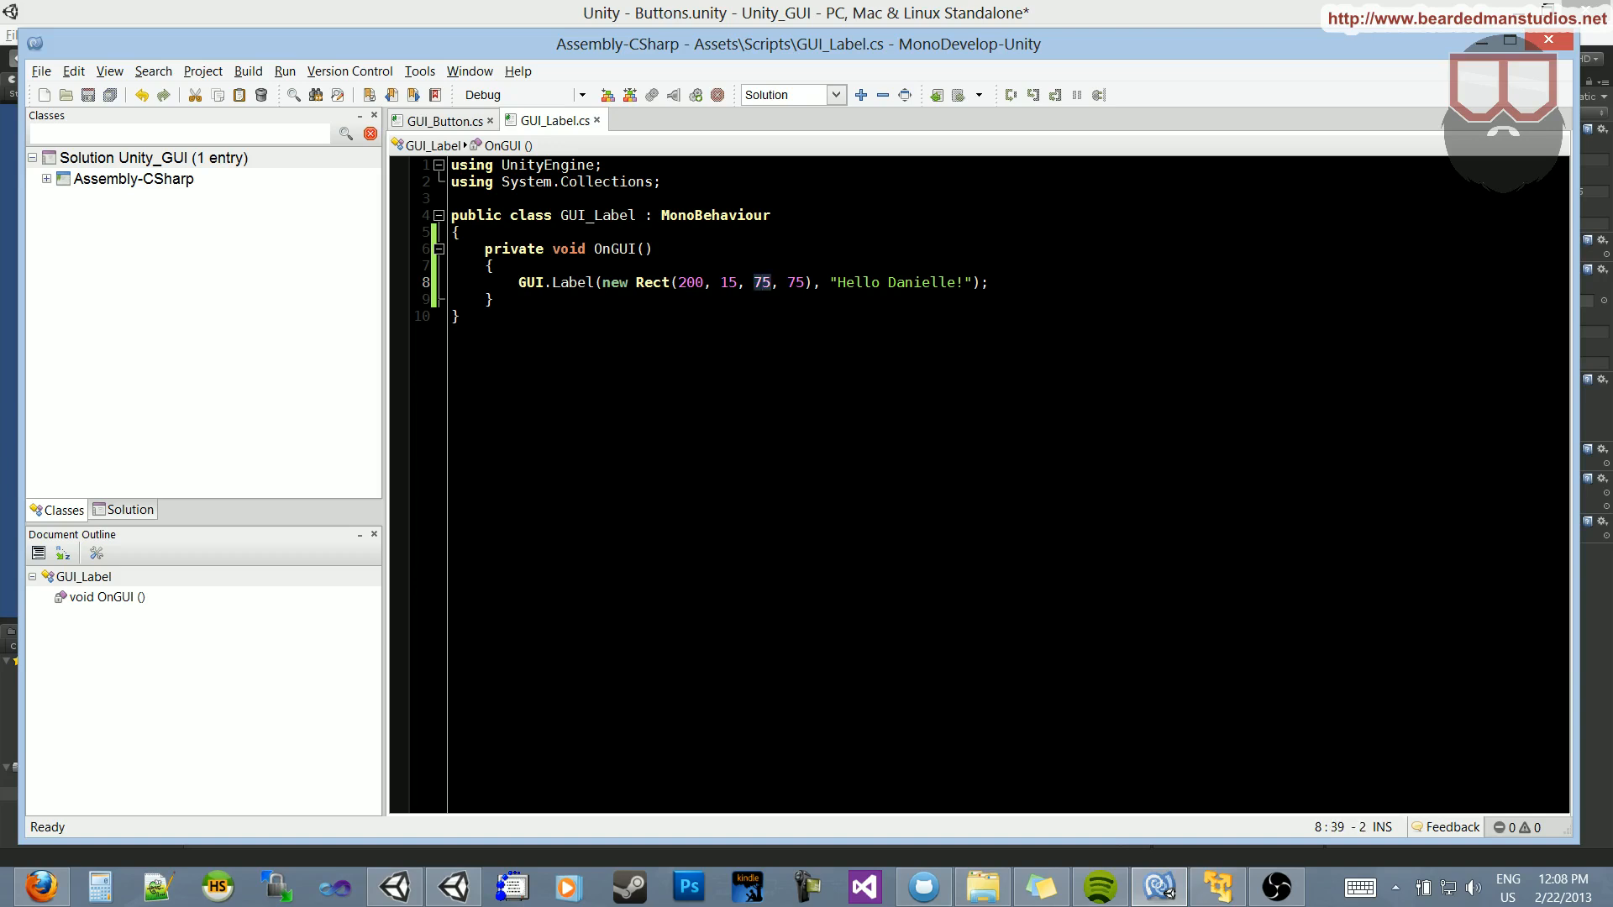
pyautogui.write('150')
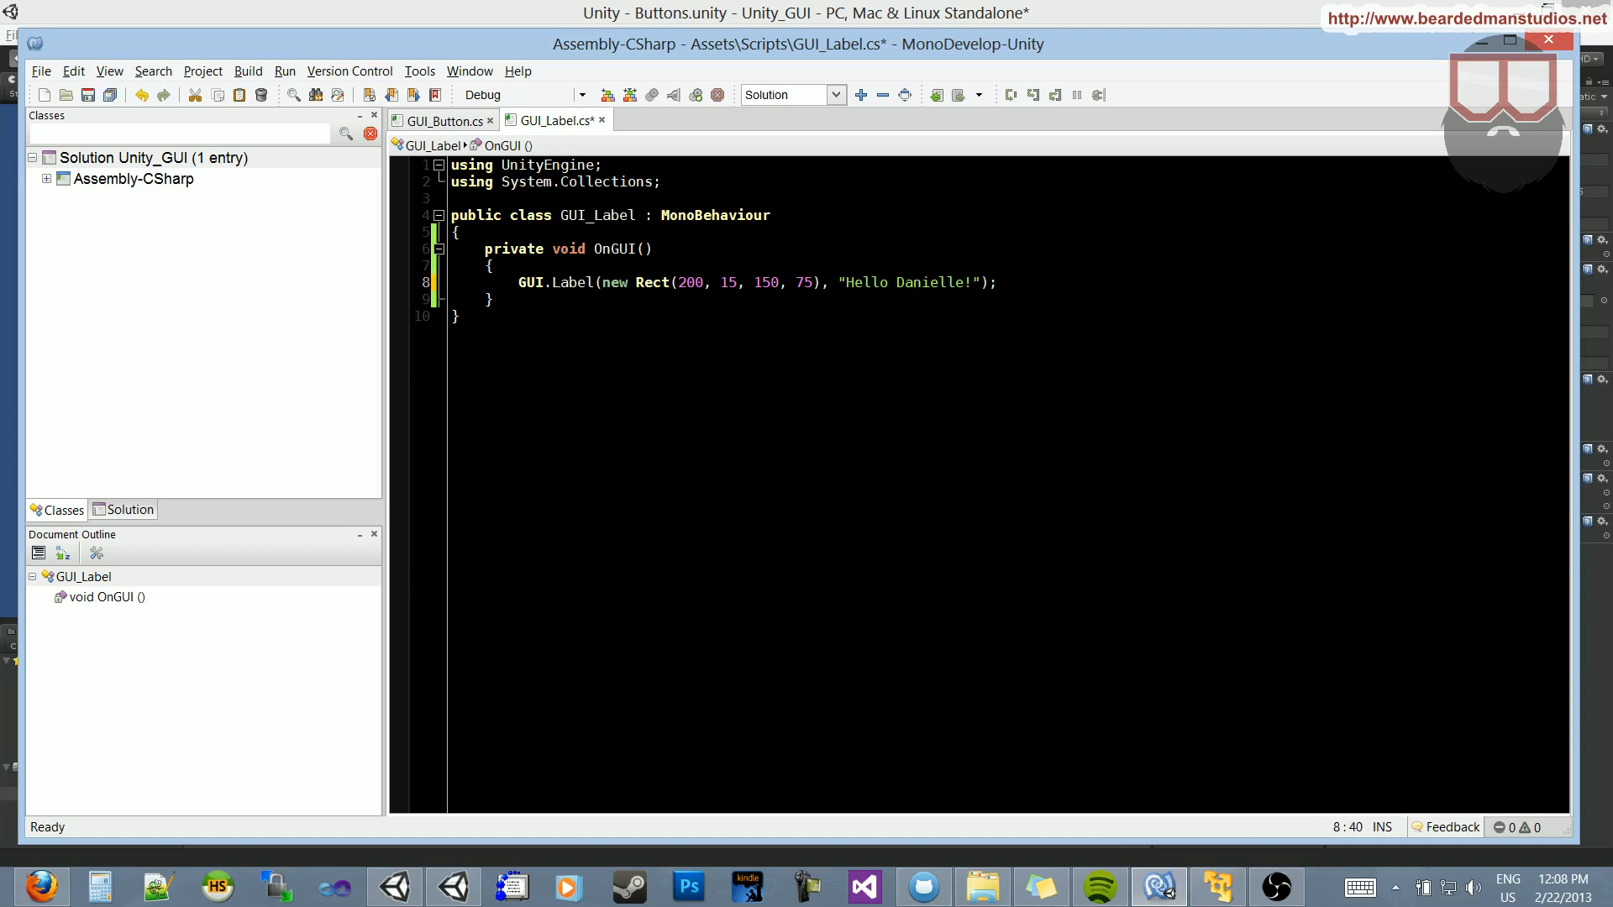
pyautogui.write('25')
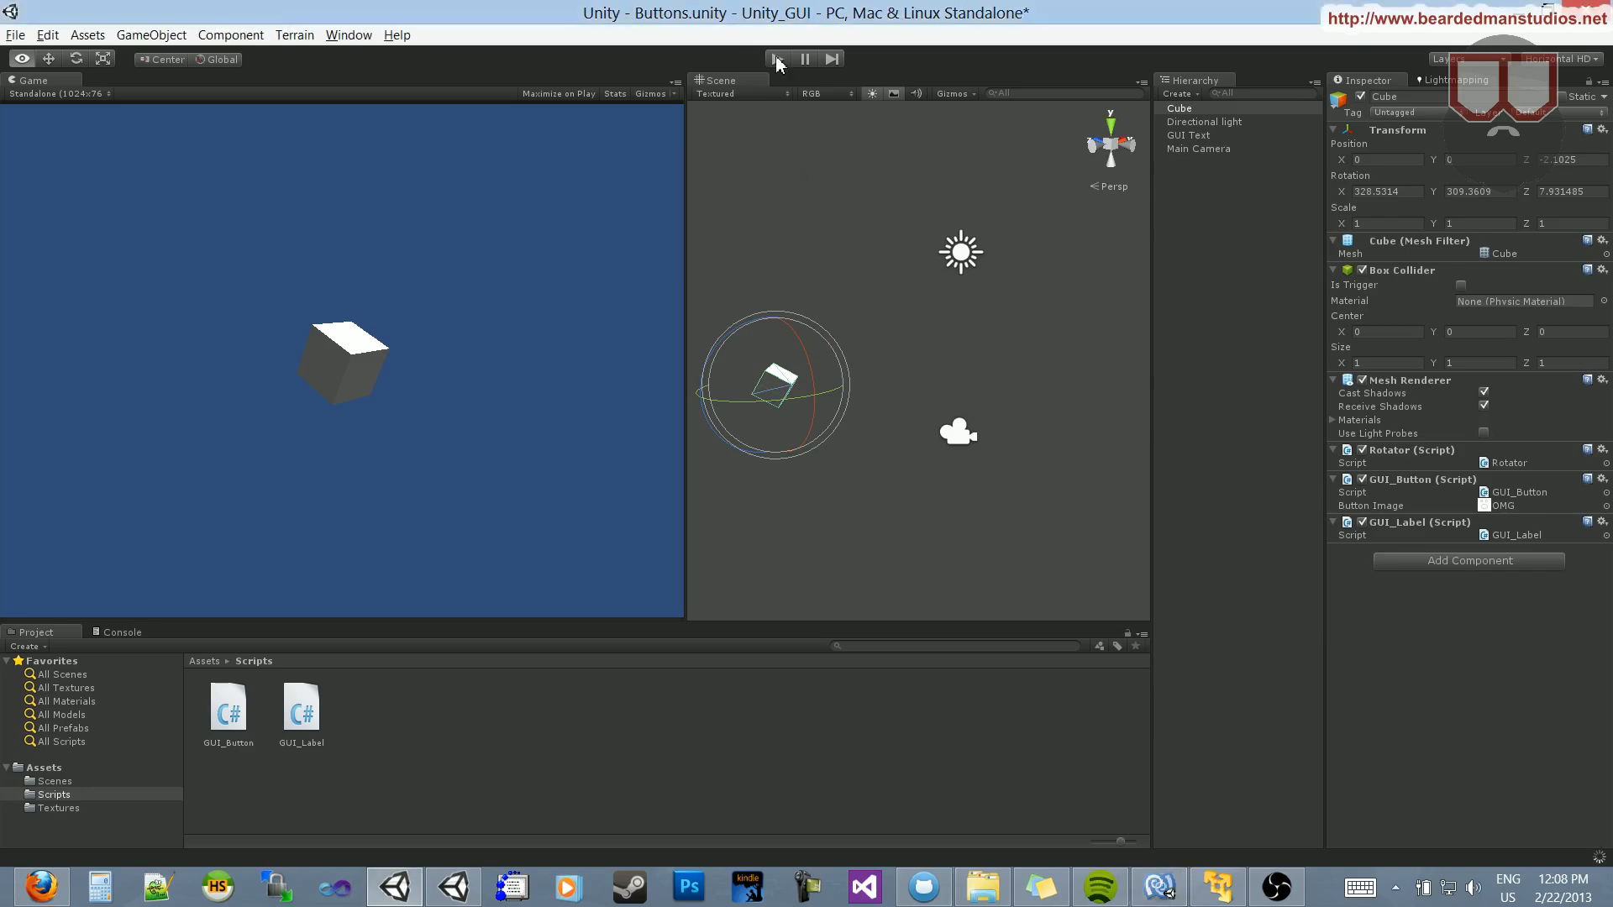
pyautogui.click(776, 59)
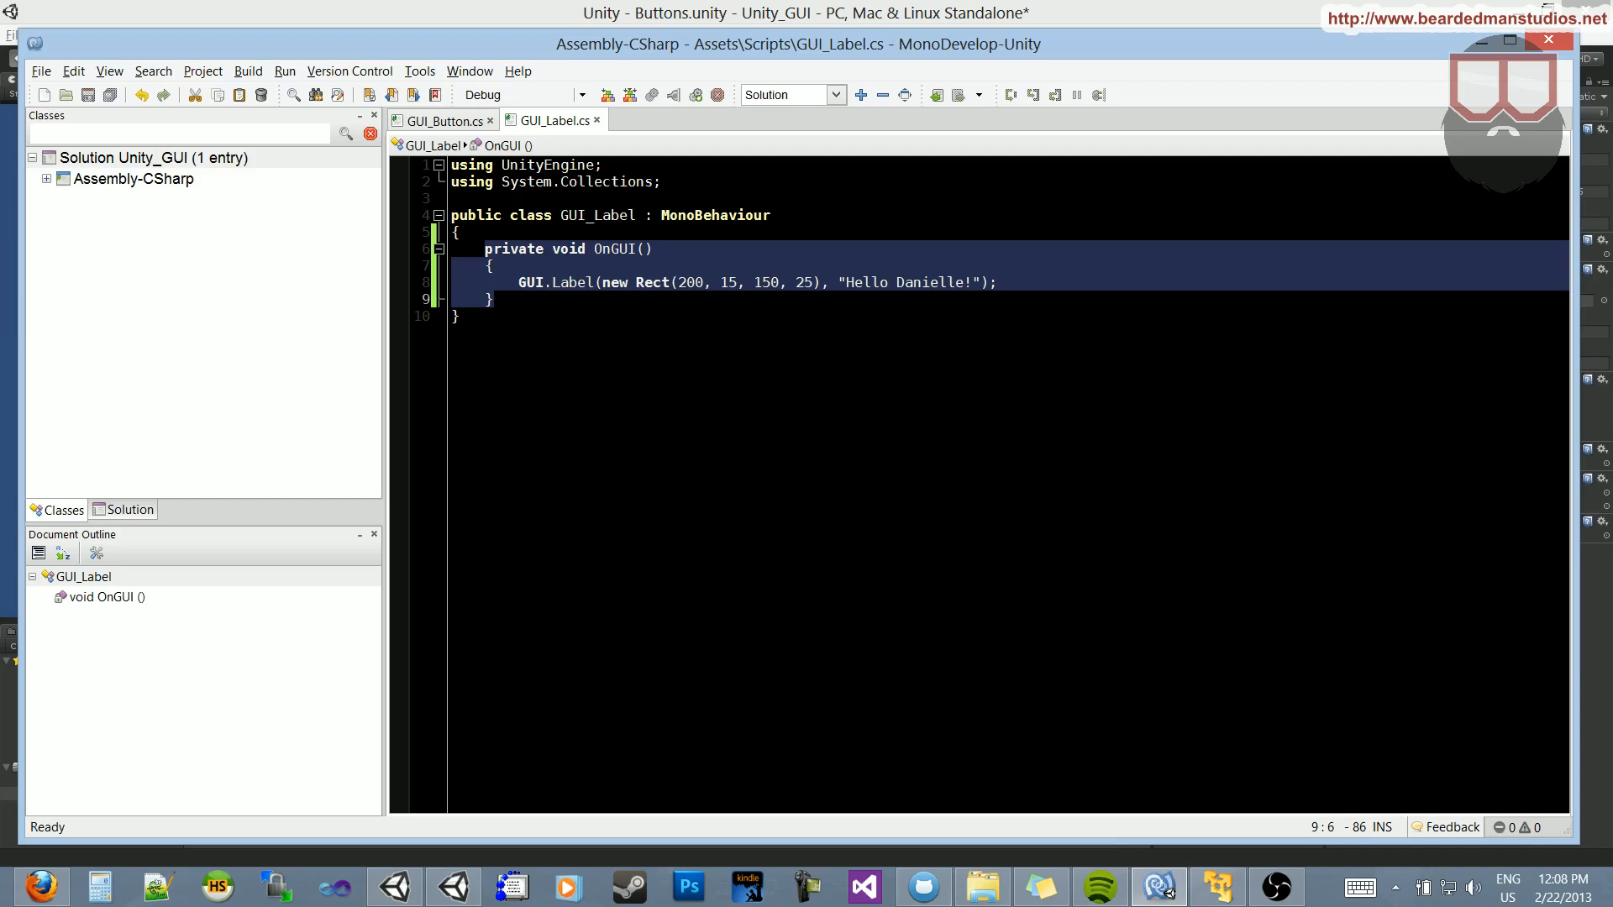
pyautogui.click(460, 316)
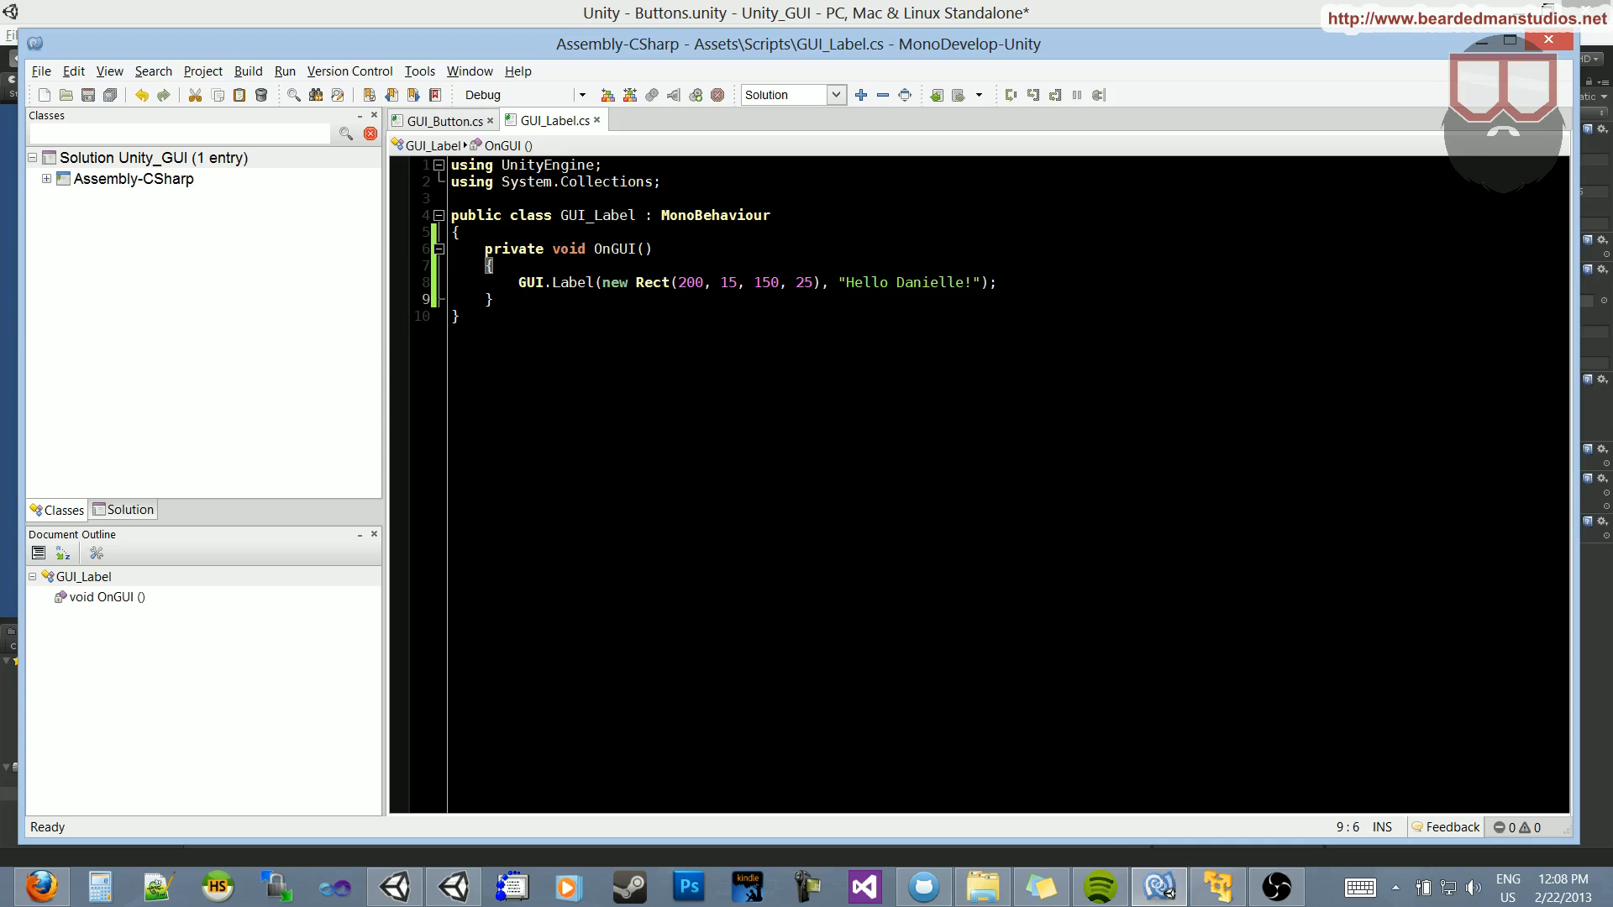
pyautogui.moveTo(765, 282)
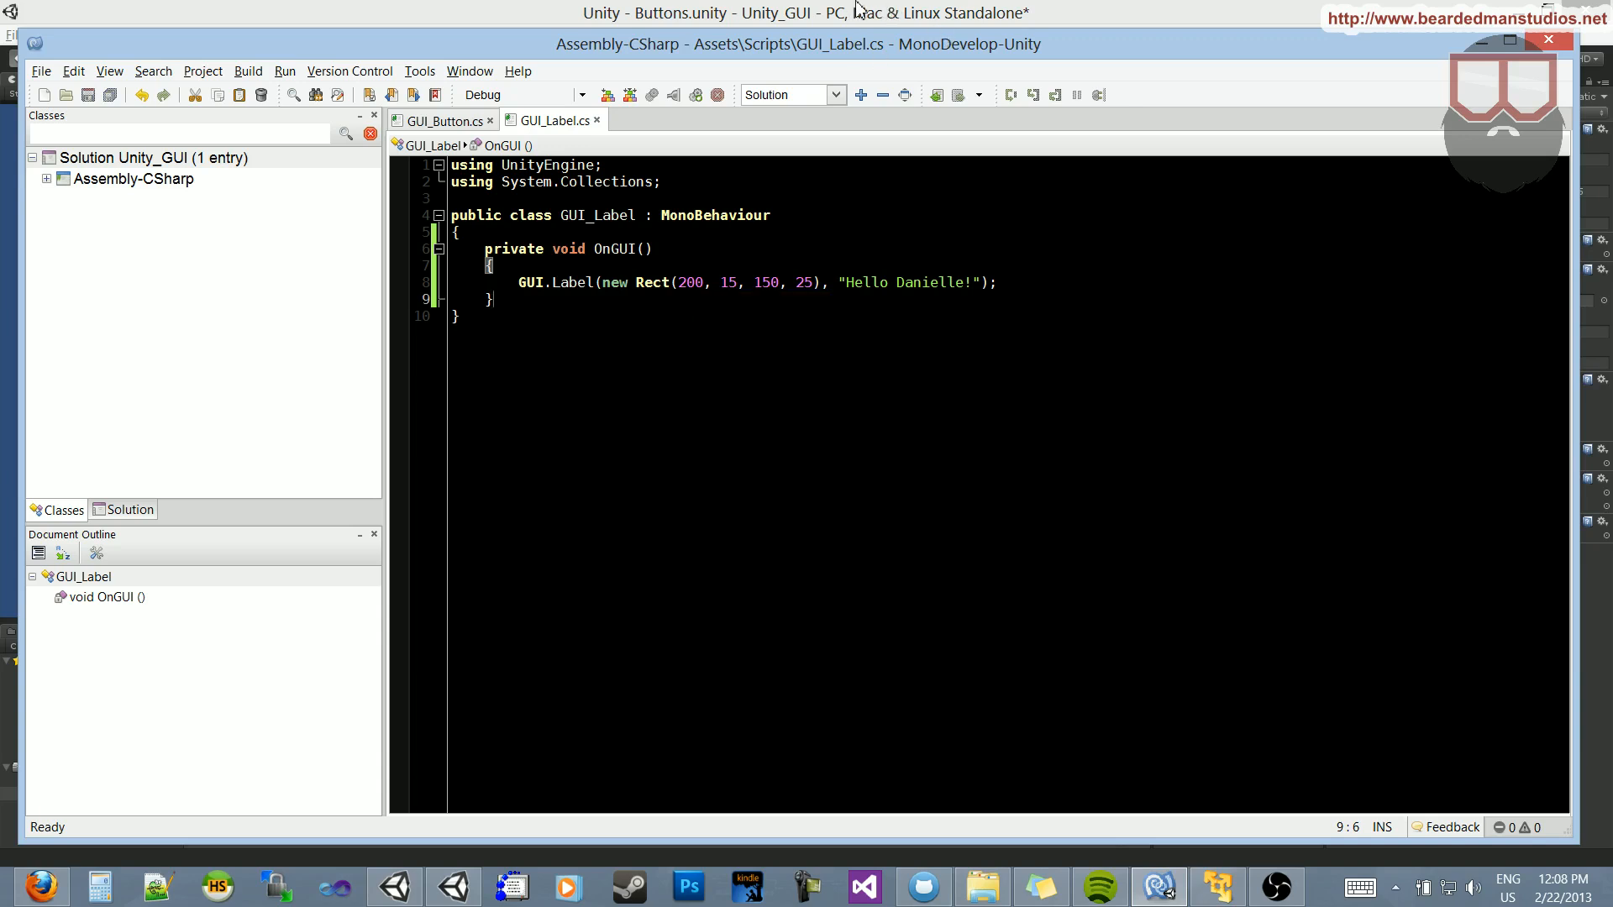
pyautogui.moveTo(802, 49)
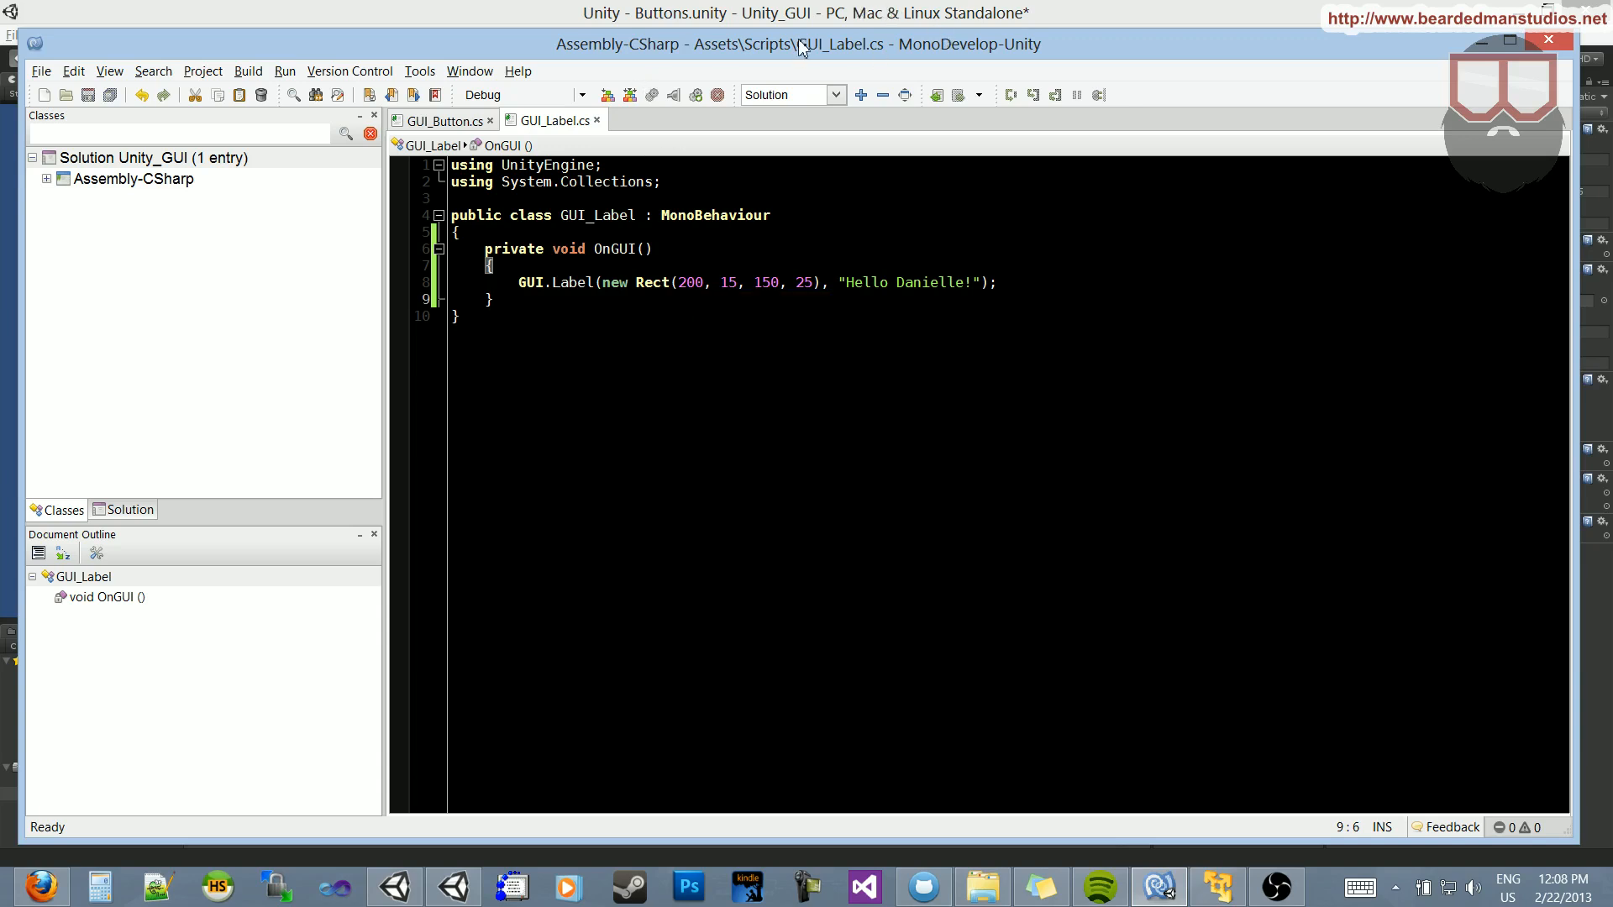